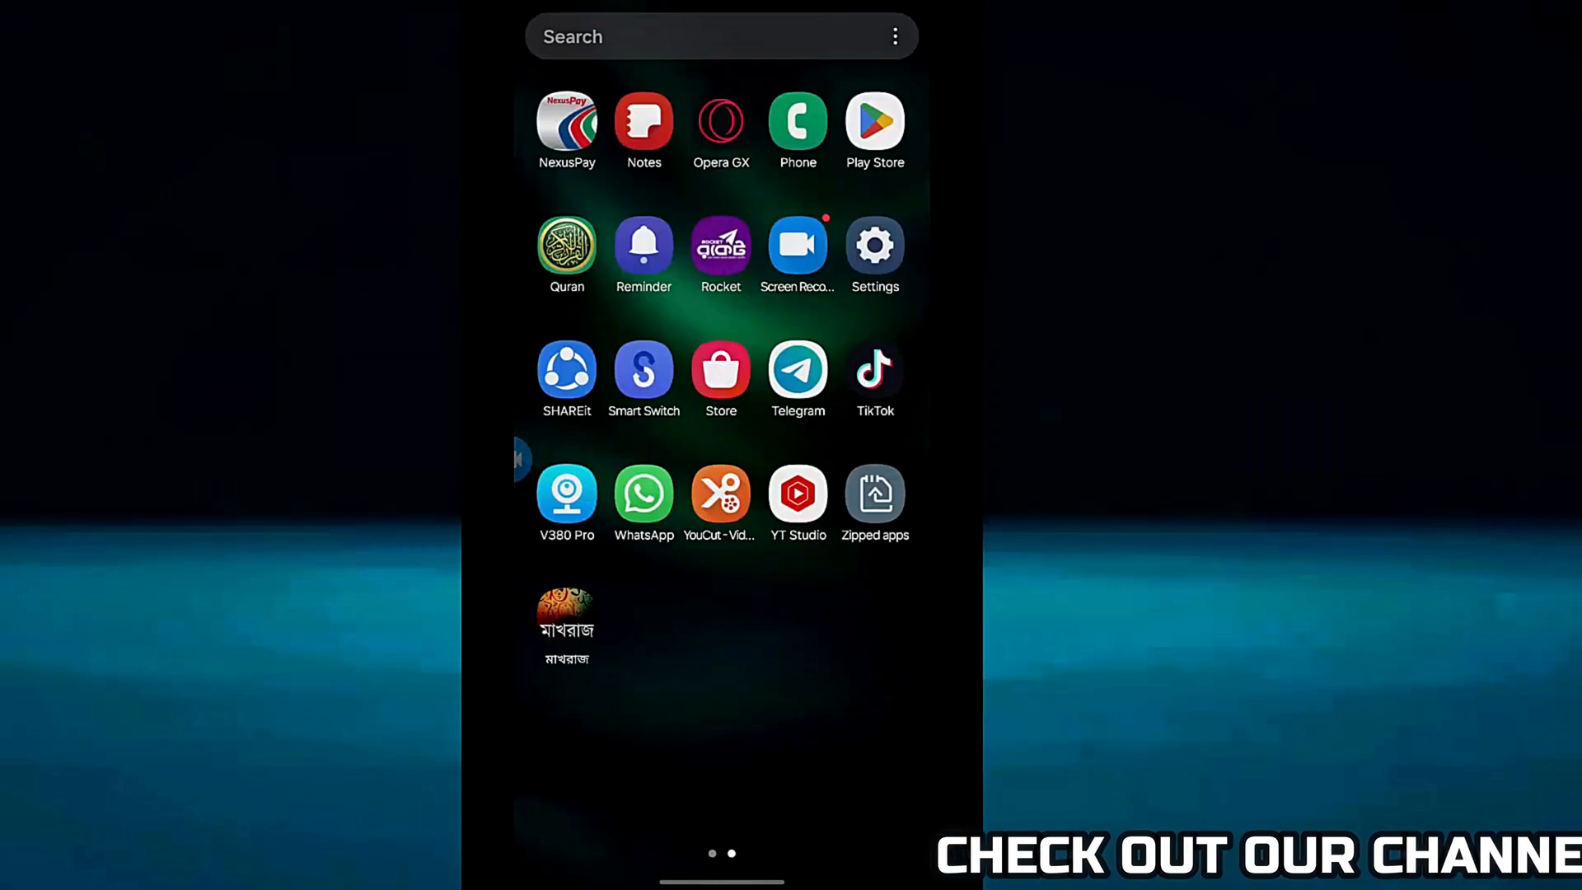
Reach the installed-apps list in Settings and filter it with "yo" to find YouTube.
click(874, 246)
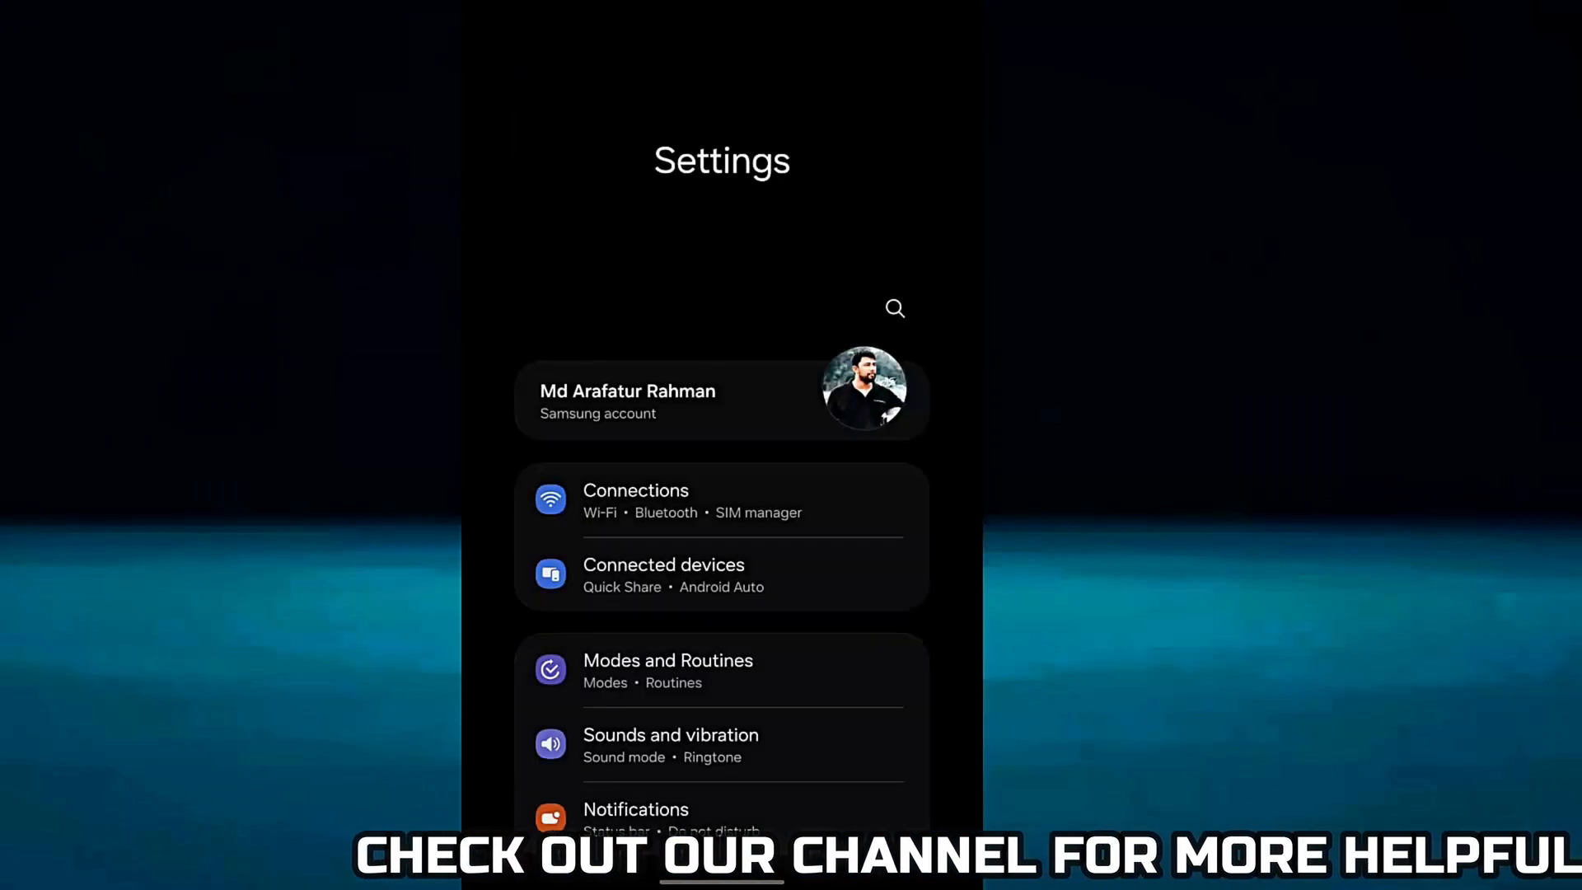
scroll(down, 3)
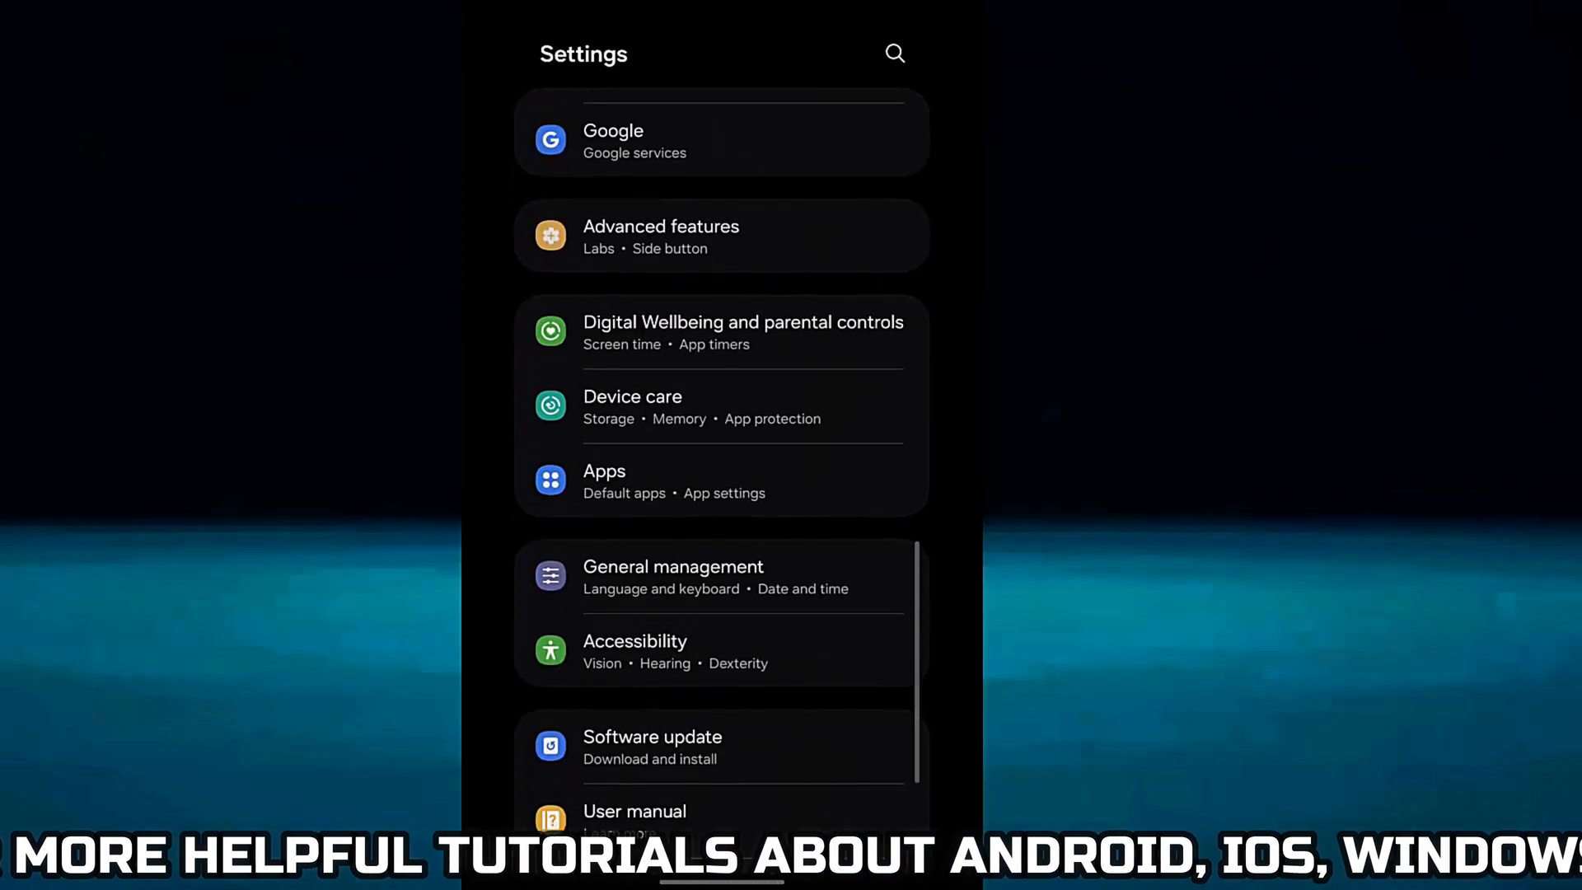
click(603, 481)
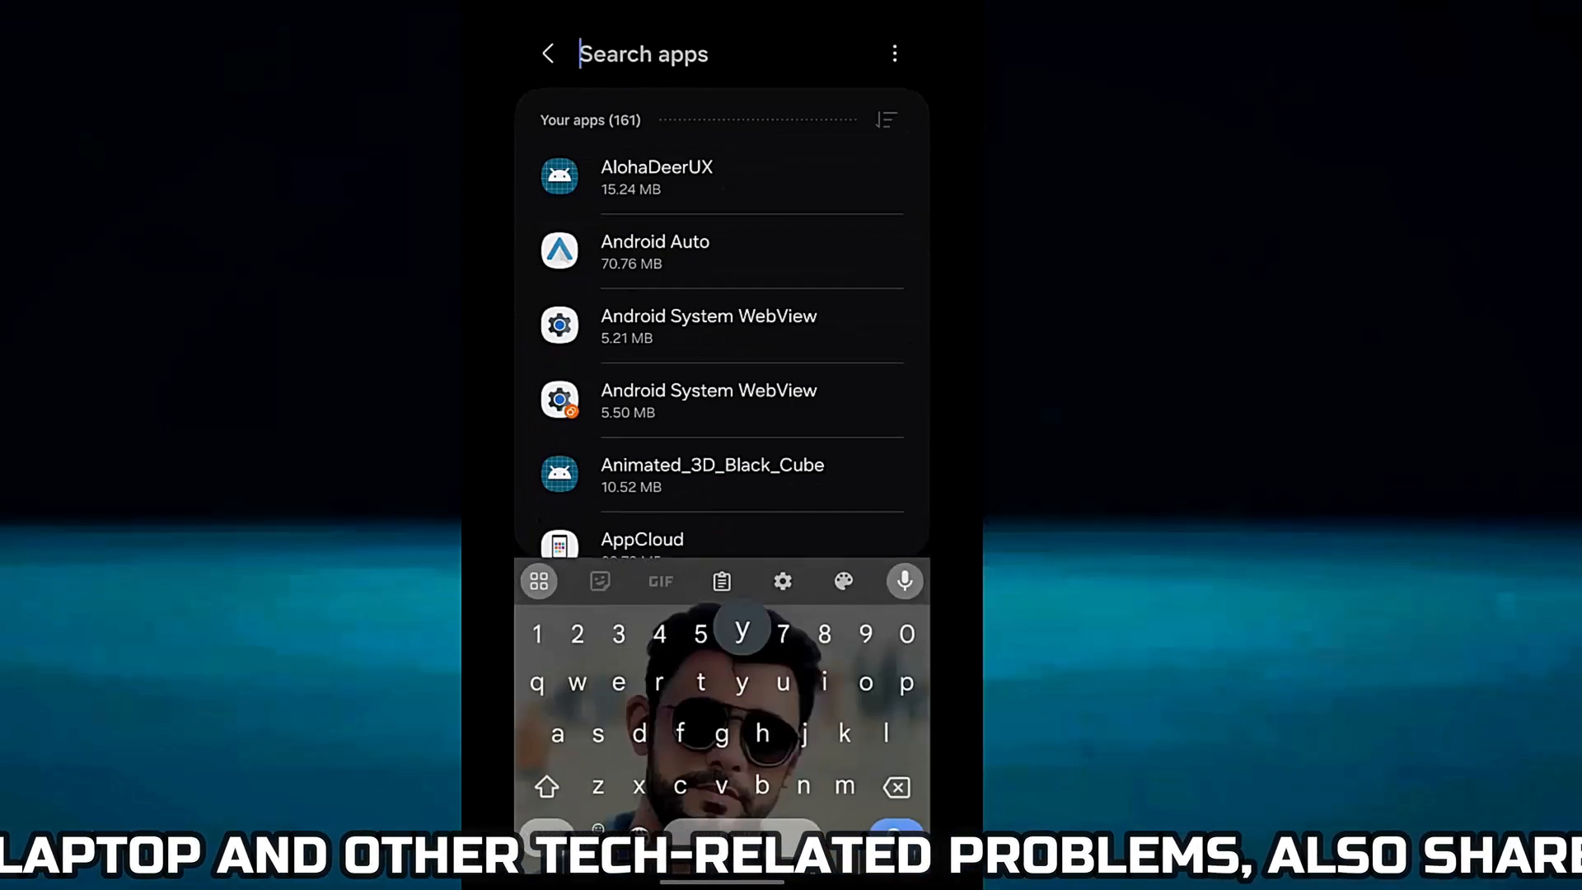
text(yo)
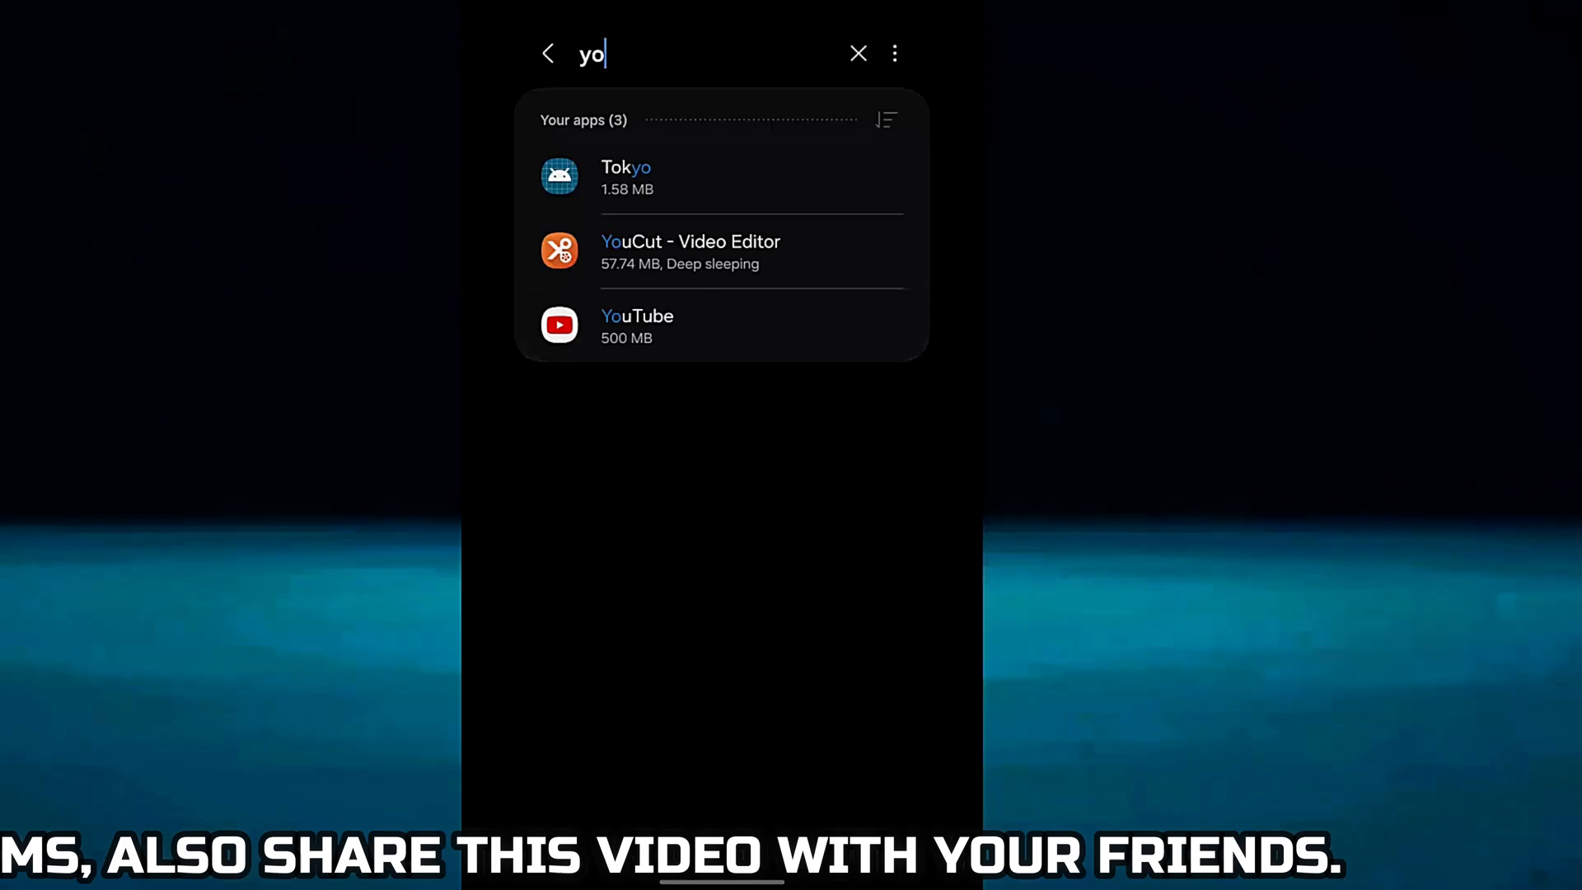
Clear YouTube's data from its Storage page, leaving the app at 137 MB.
click(636, 325)
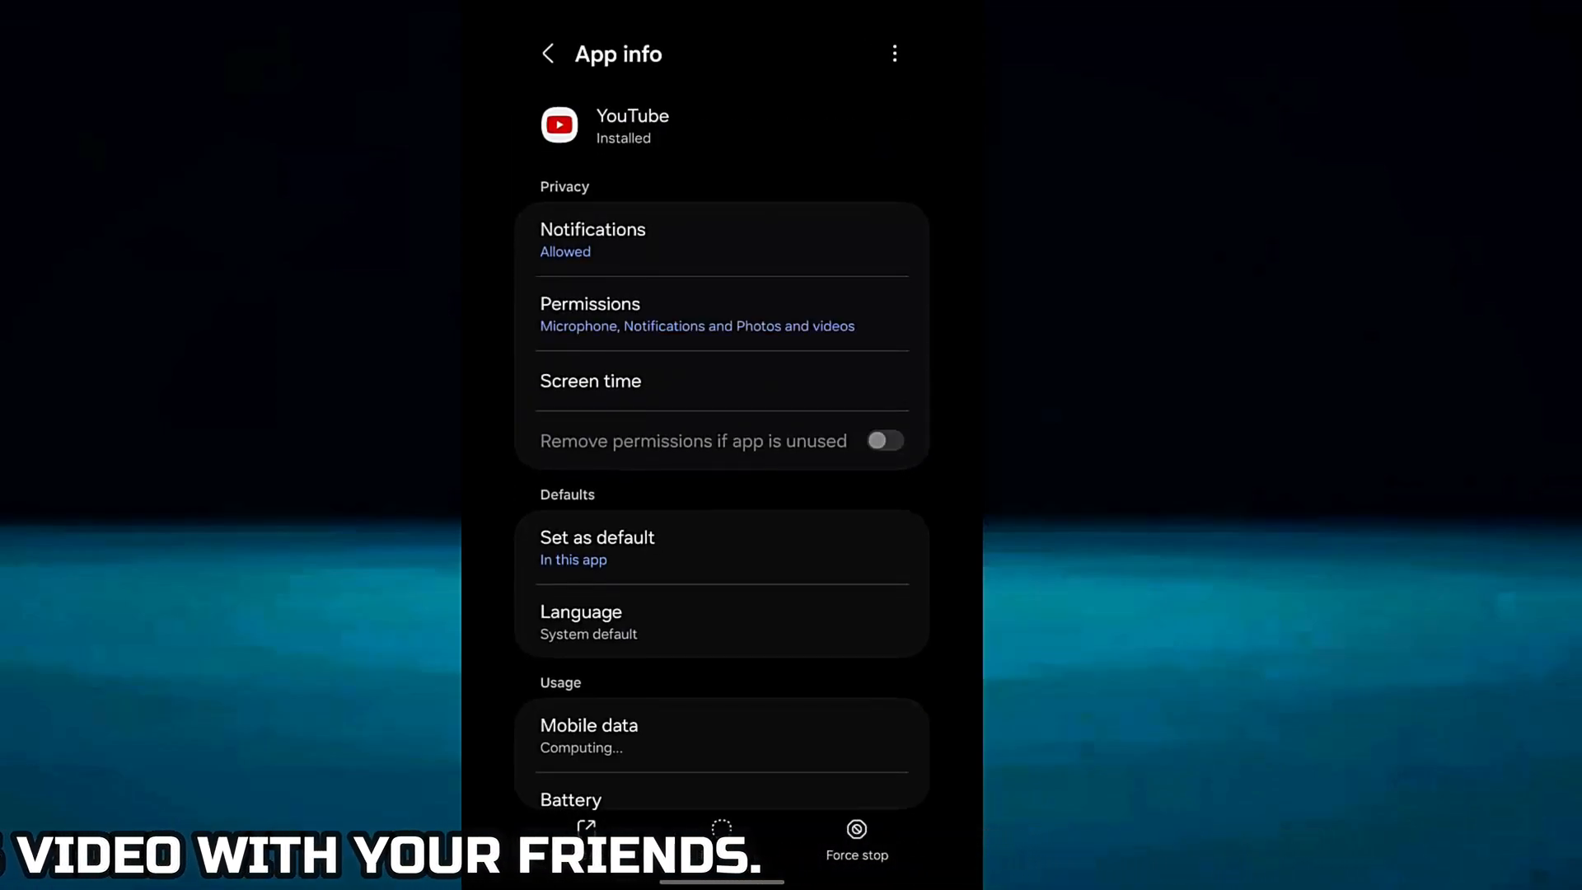
scroll(down, 3)
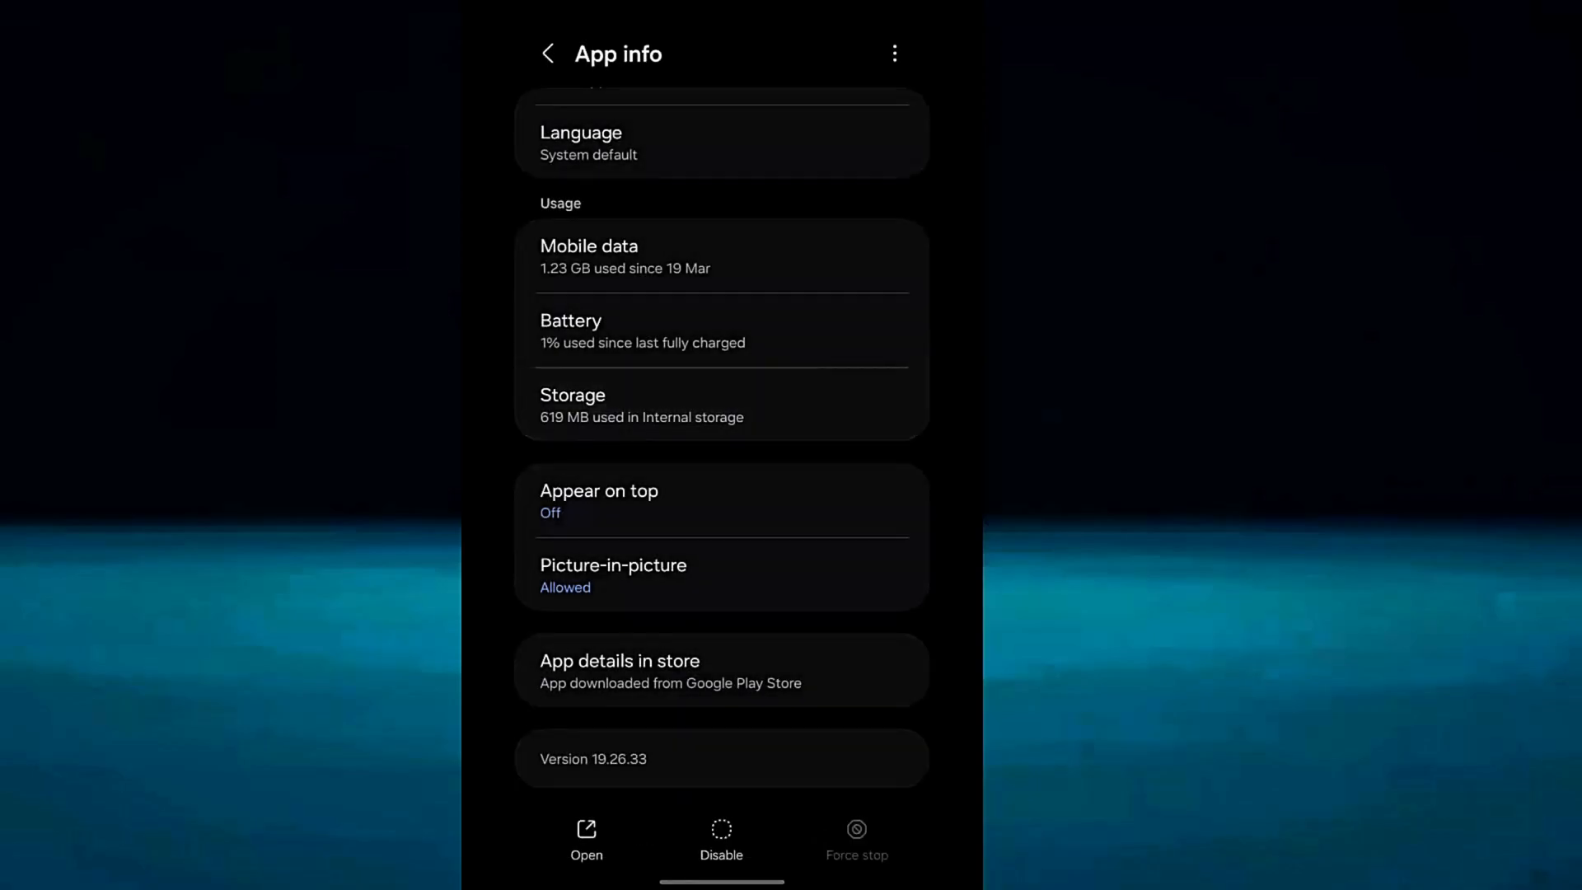
click(572, 406)
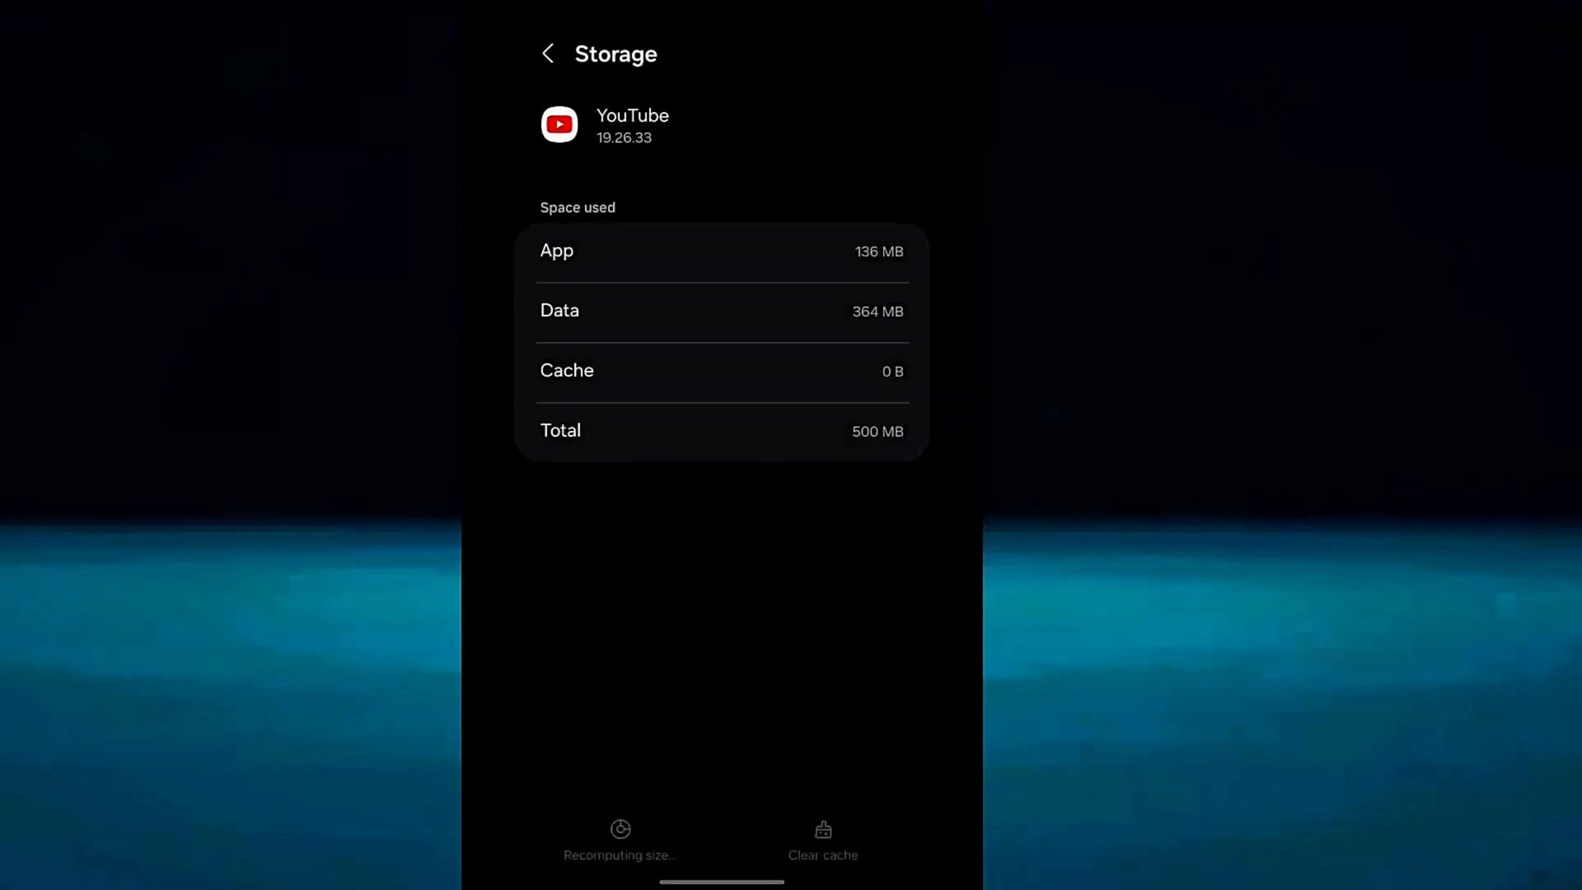
click(547, 53)
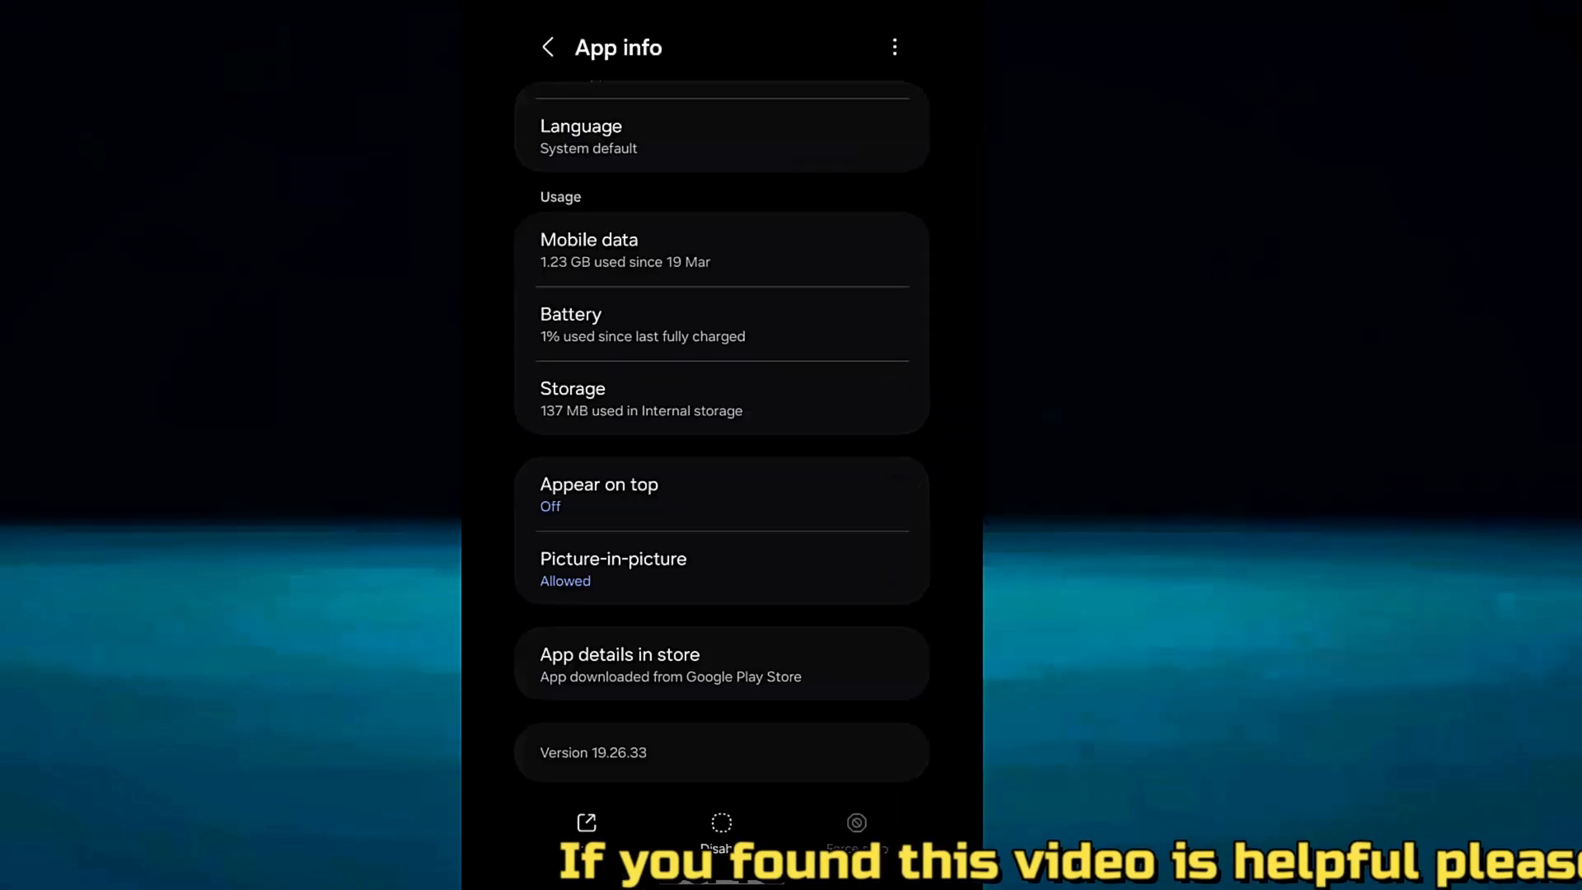
click(547, 48)
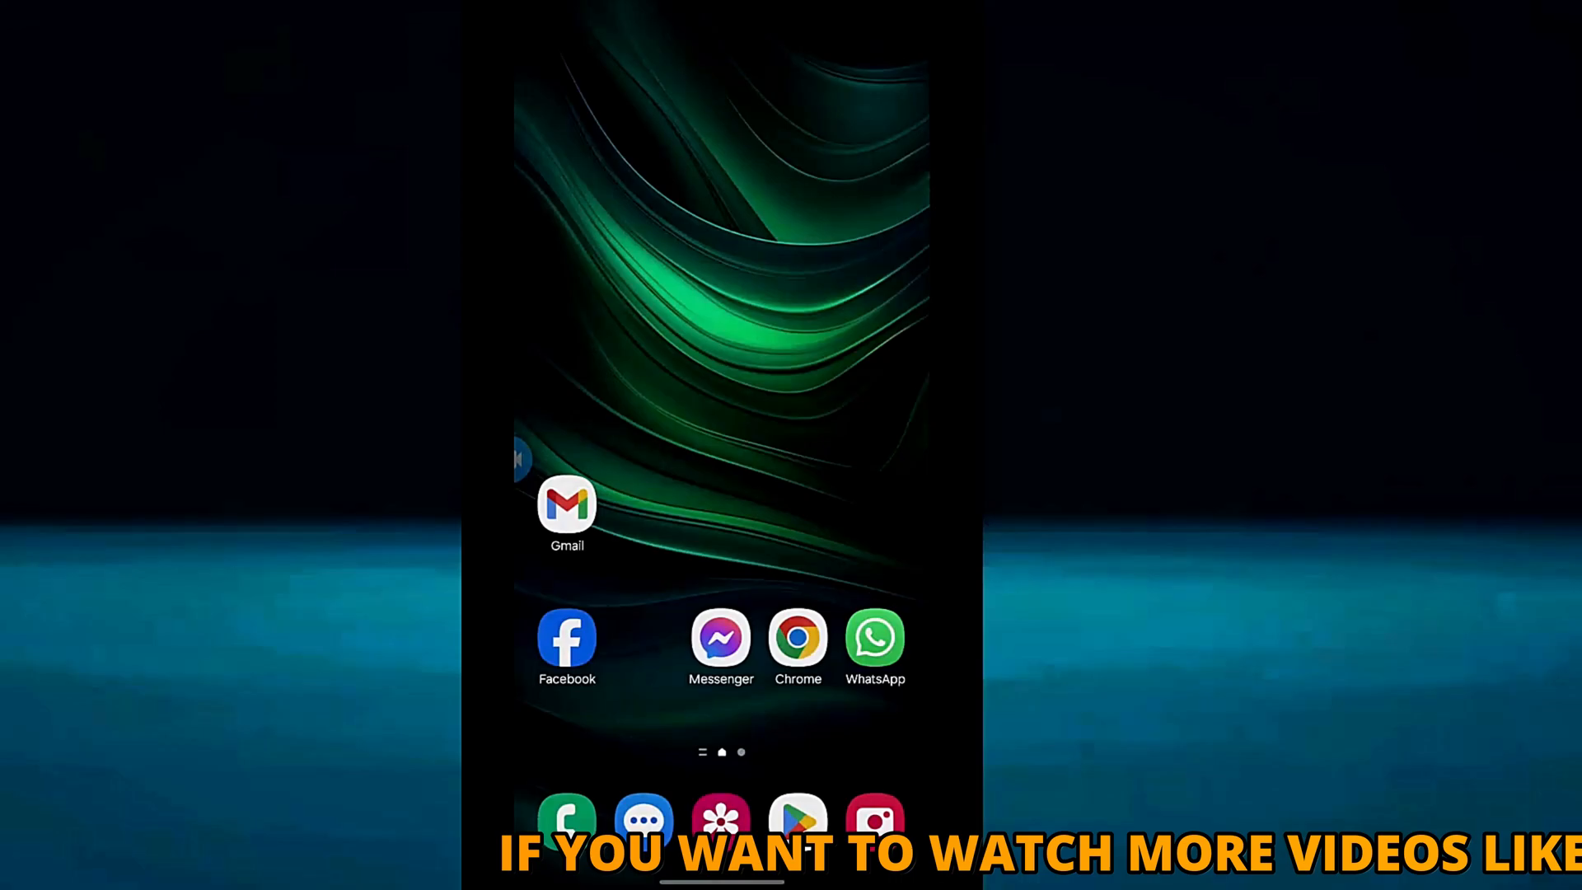
Find YouTube (Beta) in the Play Store by searching "you".
click(798, 817)
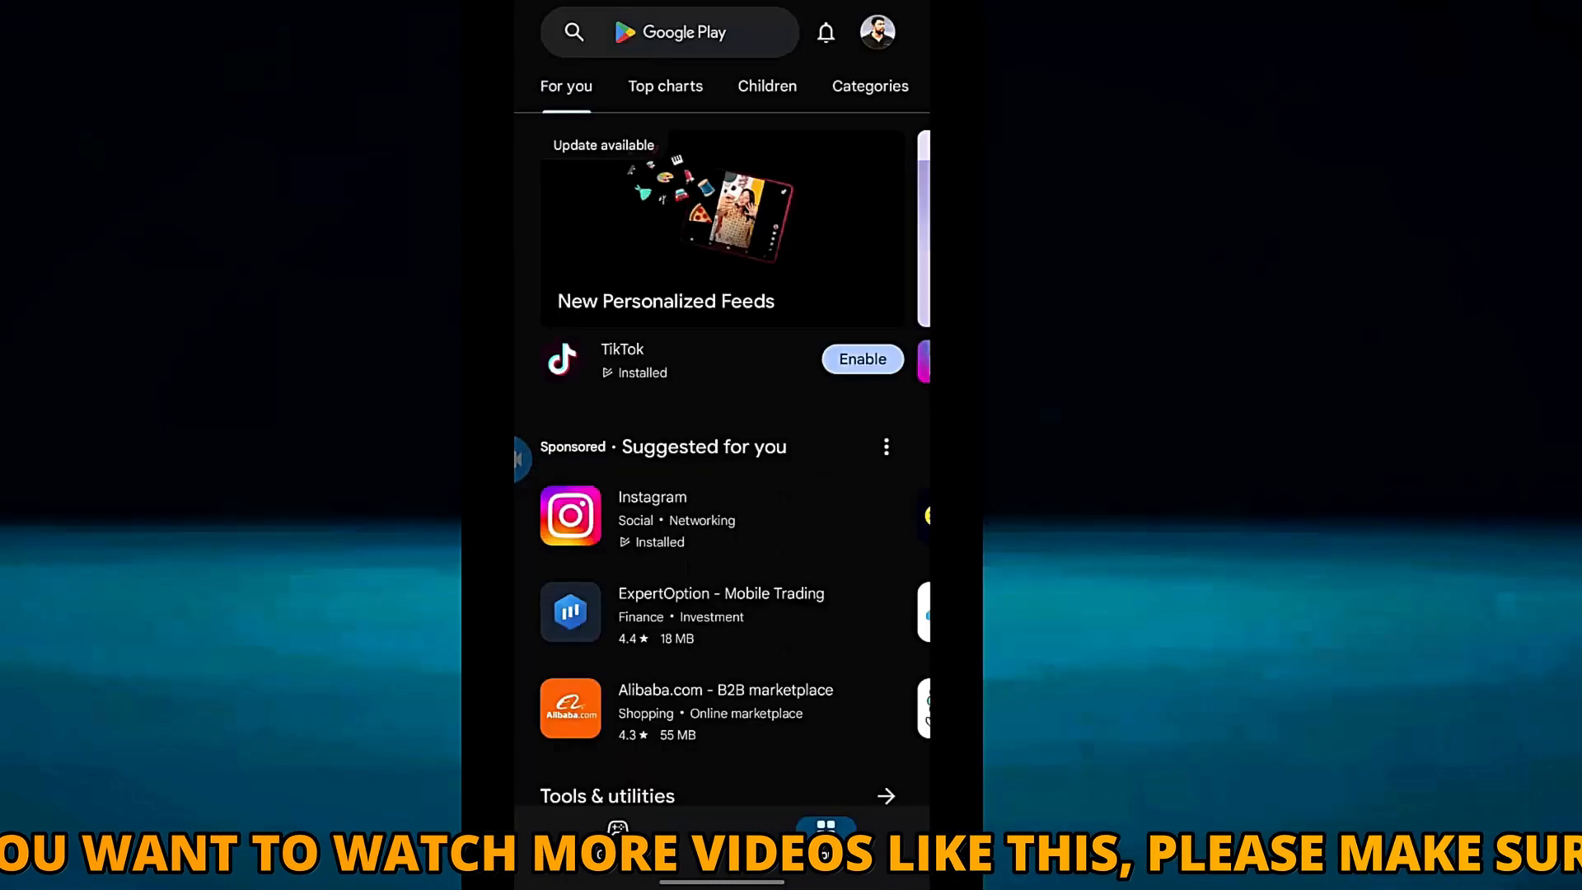
click(671, 32)
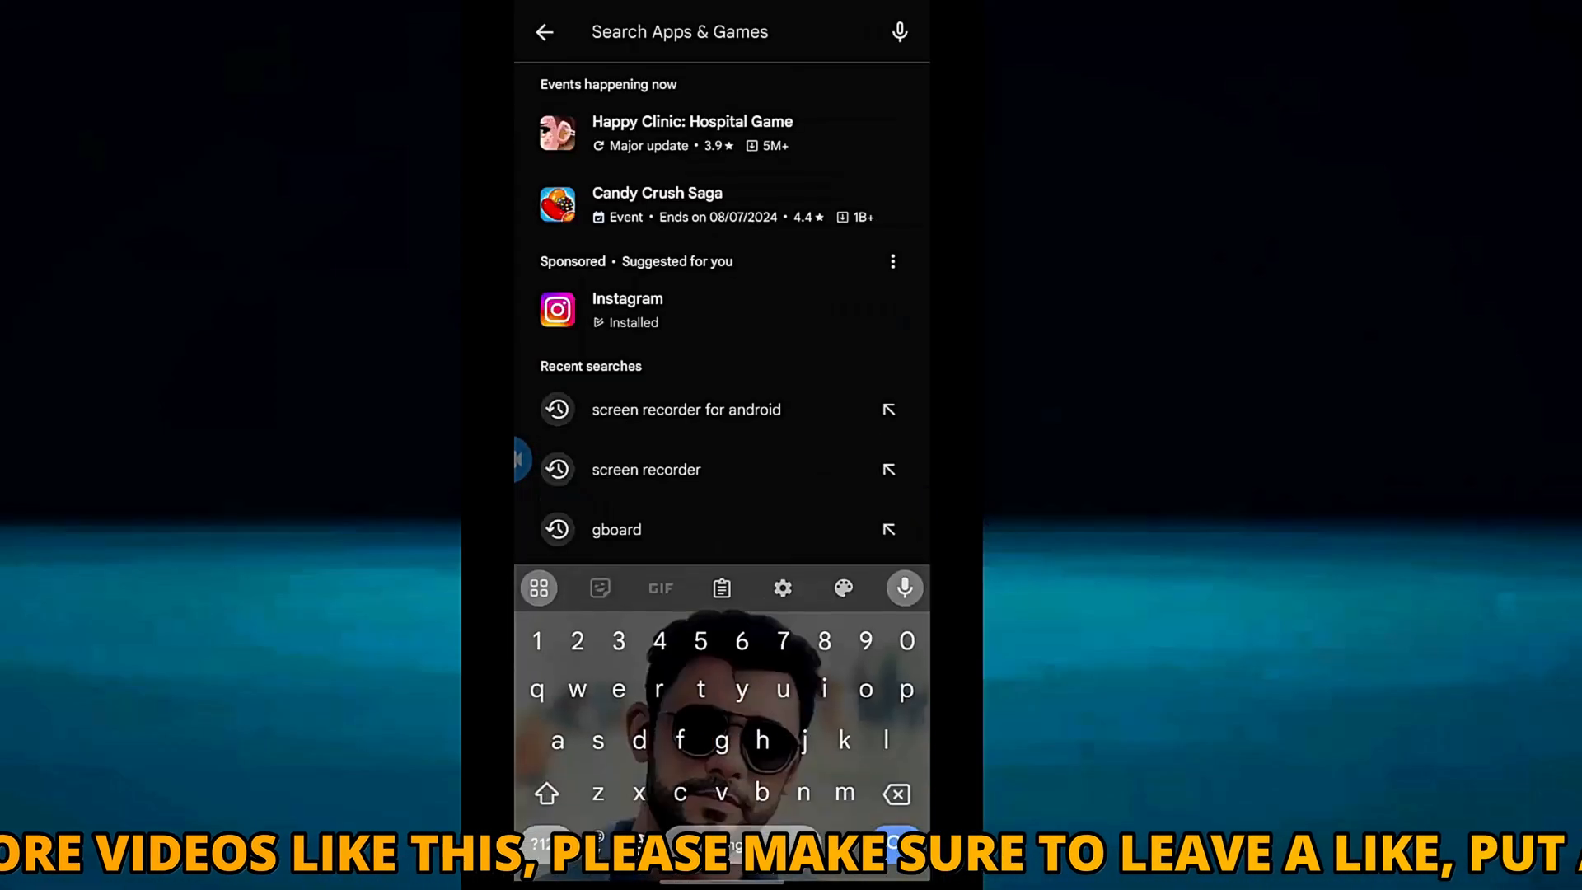
text(you)
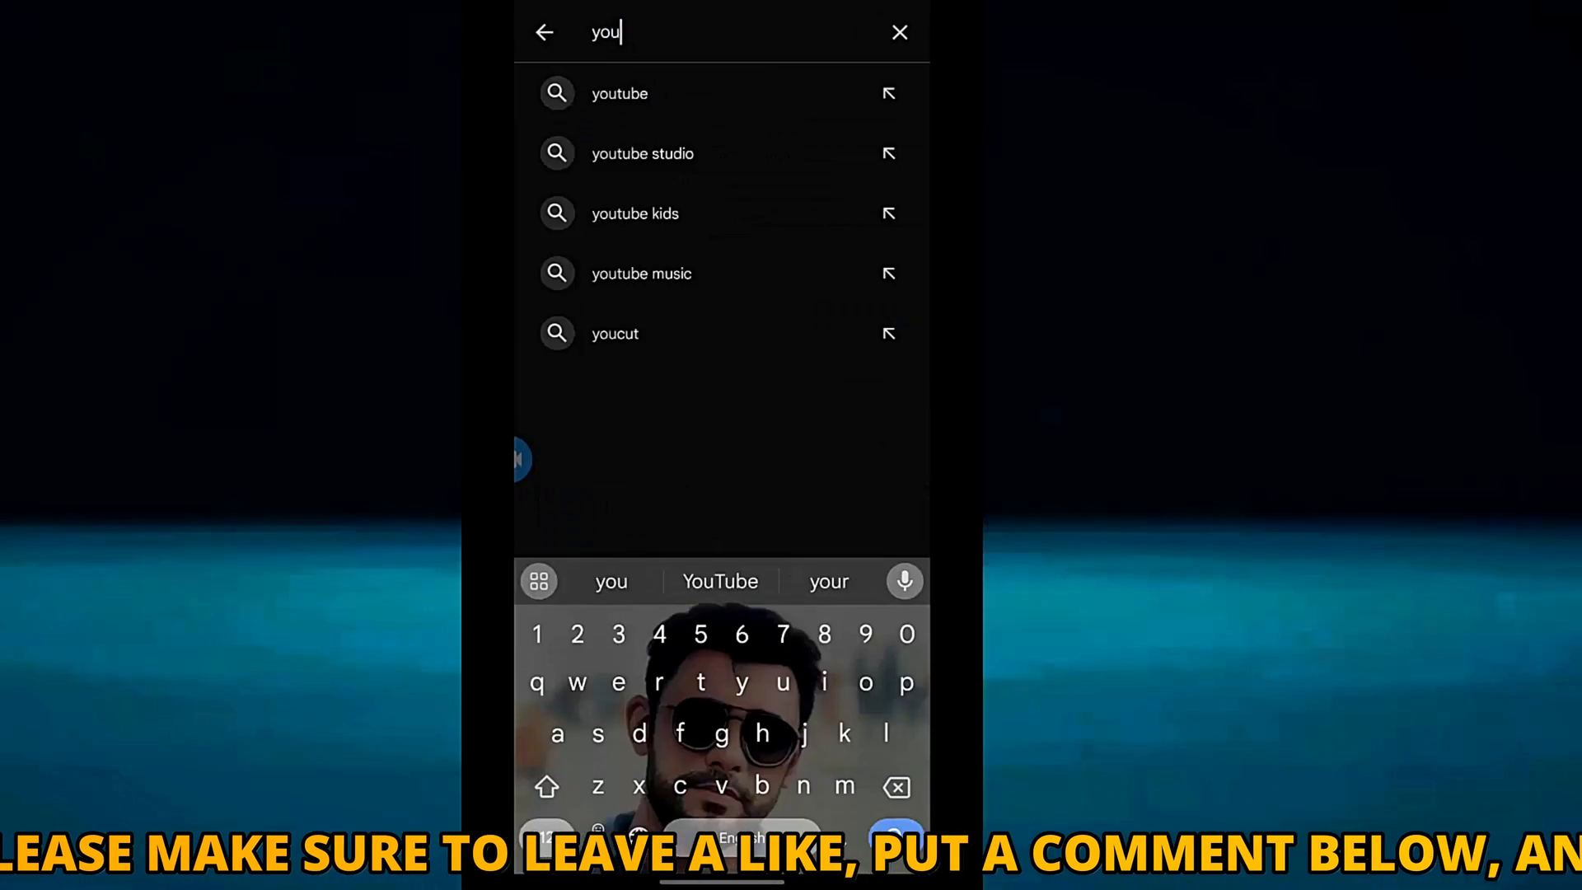
click(619, 93)
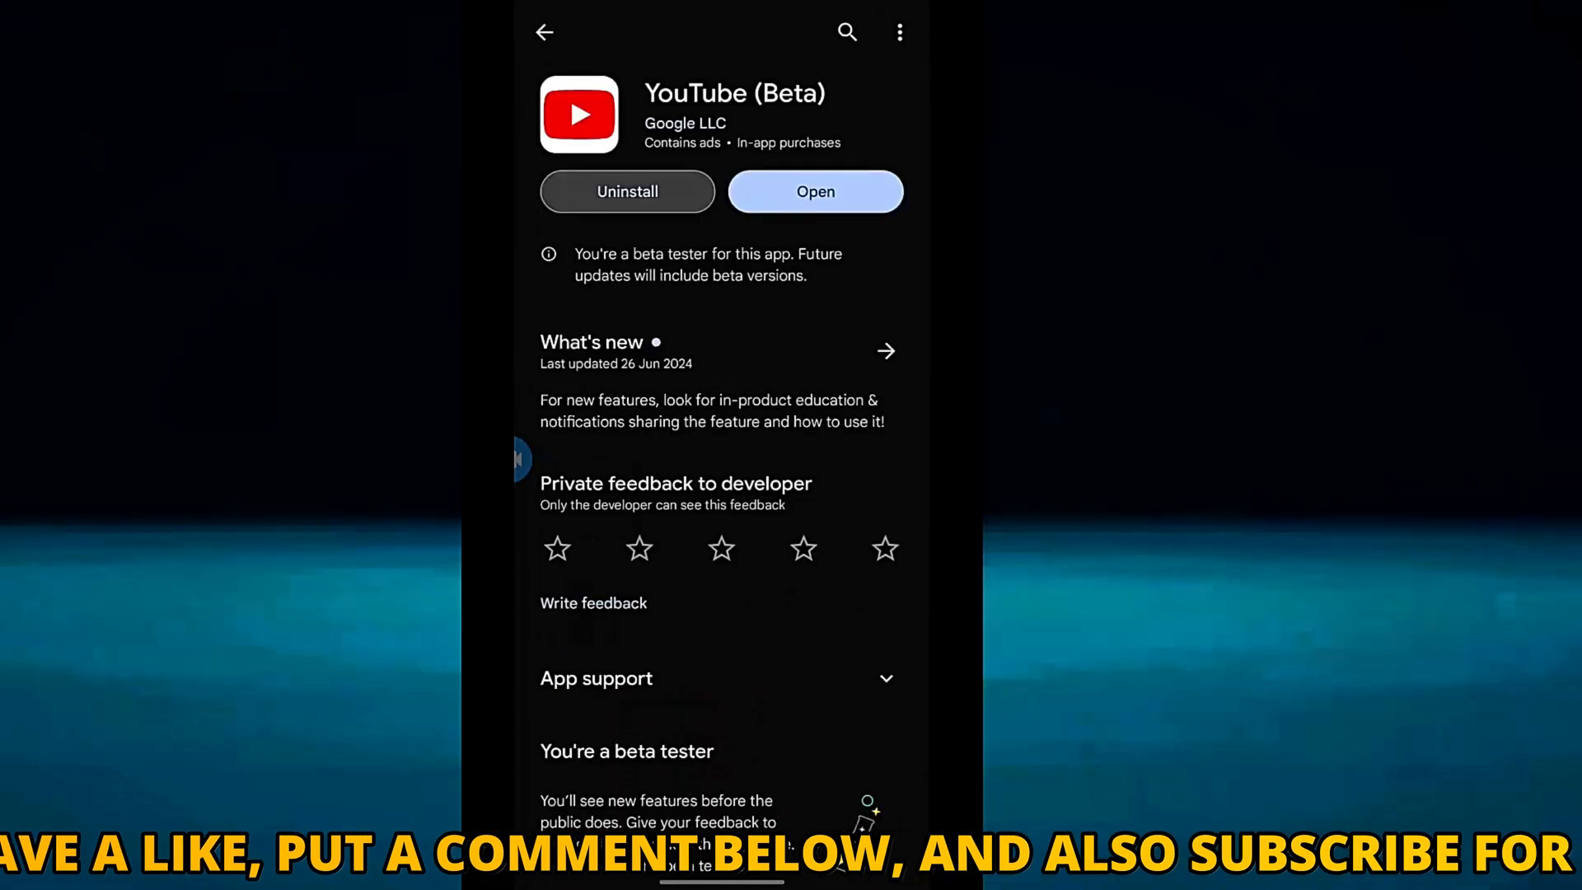
Uninstall YouTube's updates, then install the latest update again.
click(627, 191)
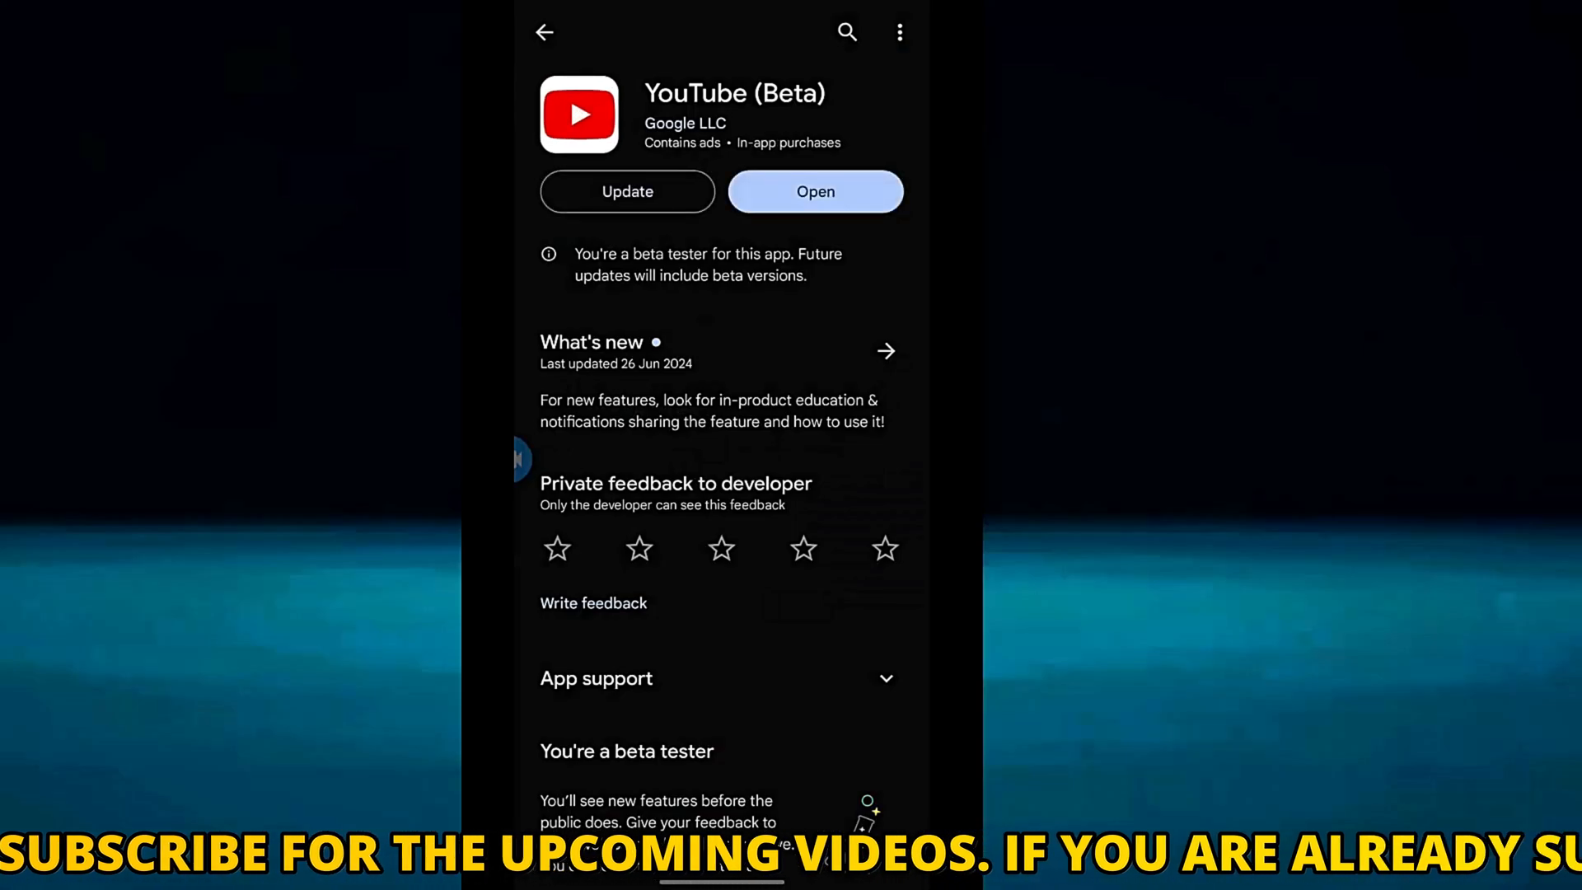
click(626, 192)
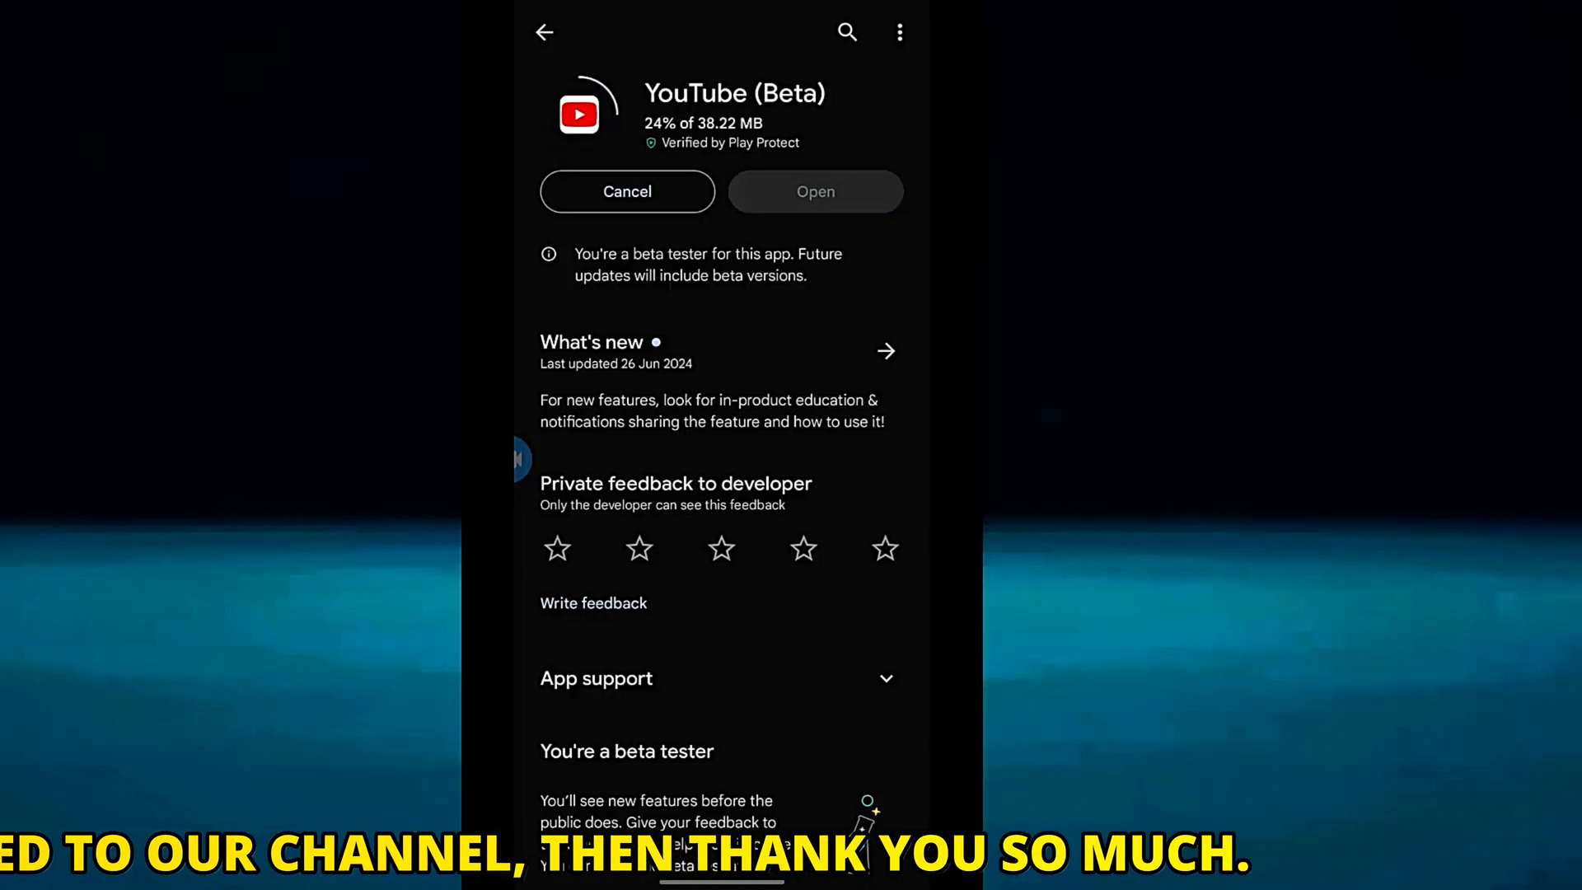
scroll(down, 3)
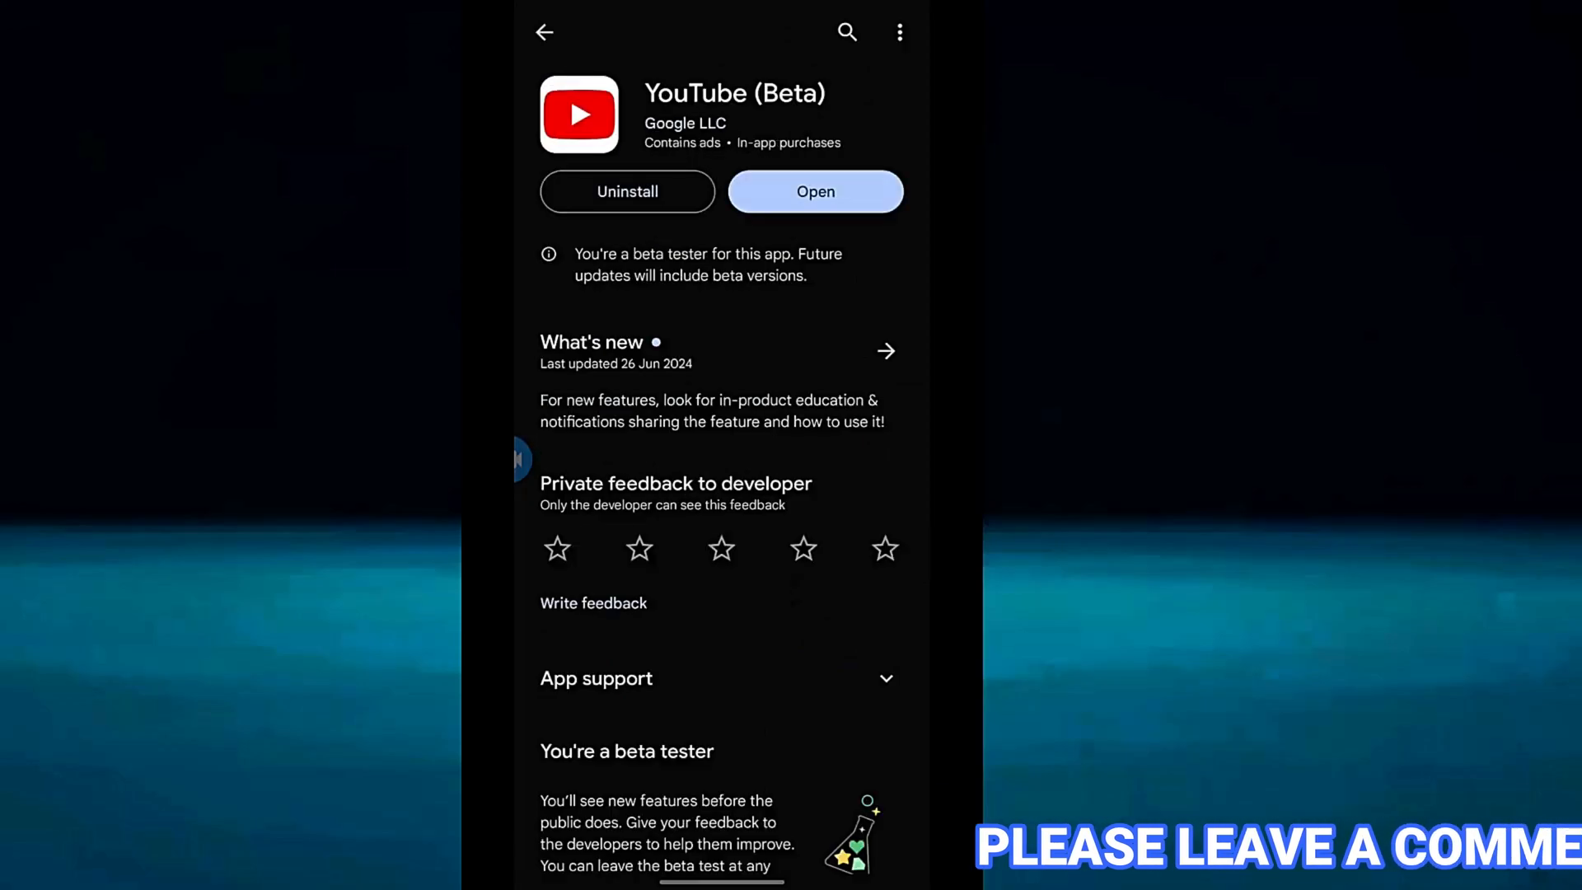
Launch the updated YouTube to see its home feed, then return to the home screen.
click(814, 191)
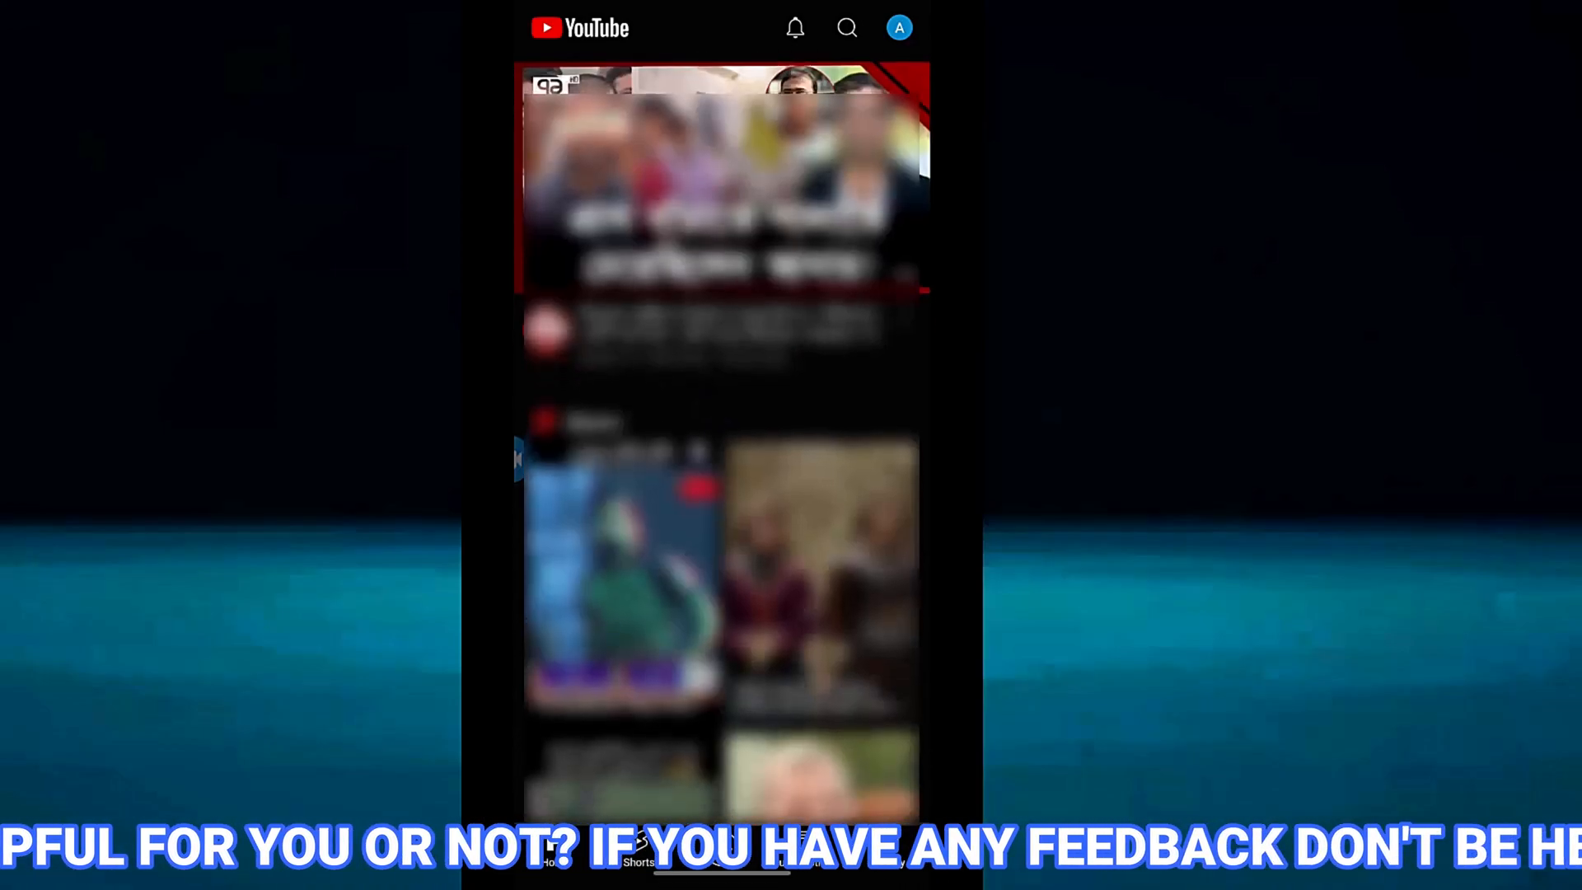
key(Home)
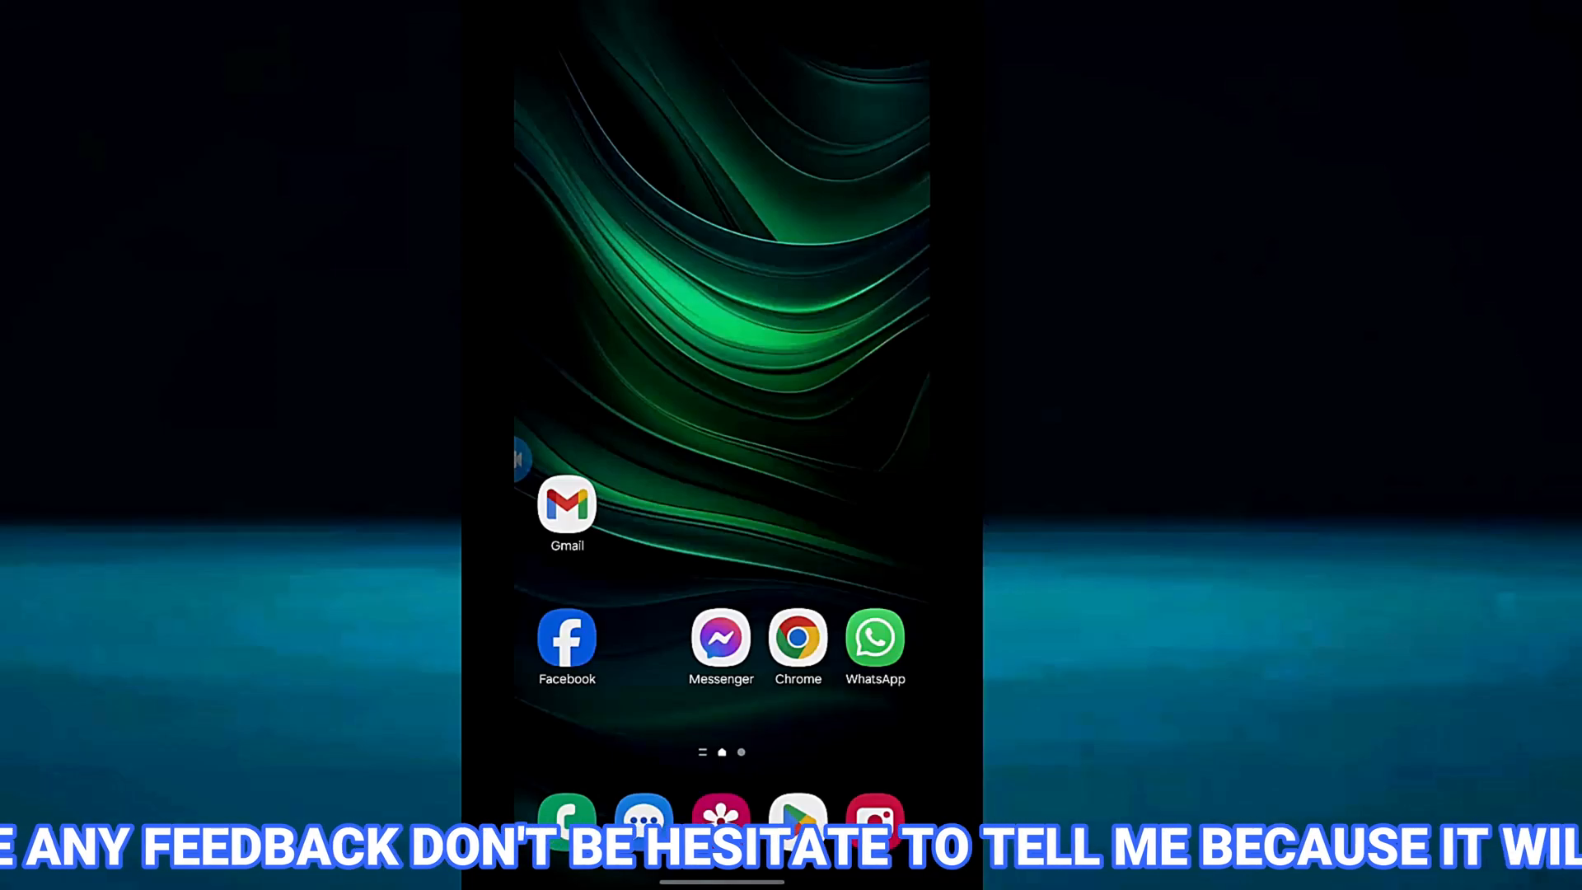
Search "youtube" in Chrome and reach the APK site's list of old YouTube versions.
click(798, 638)
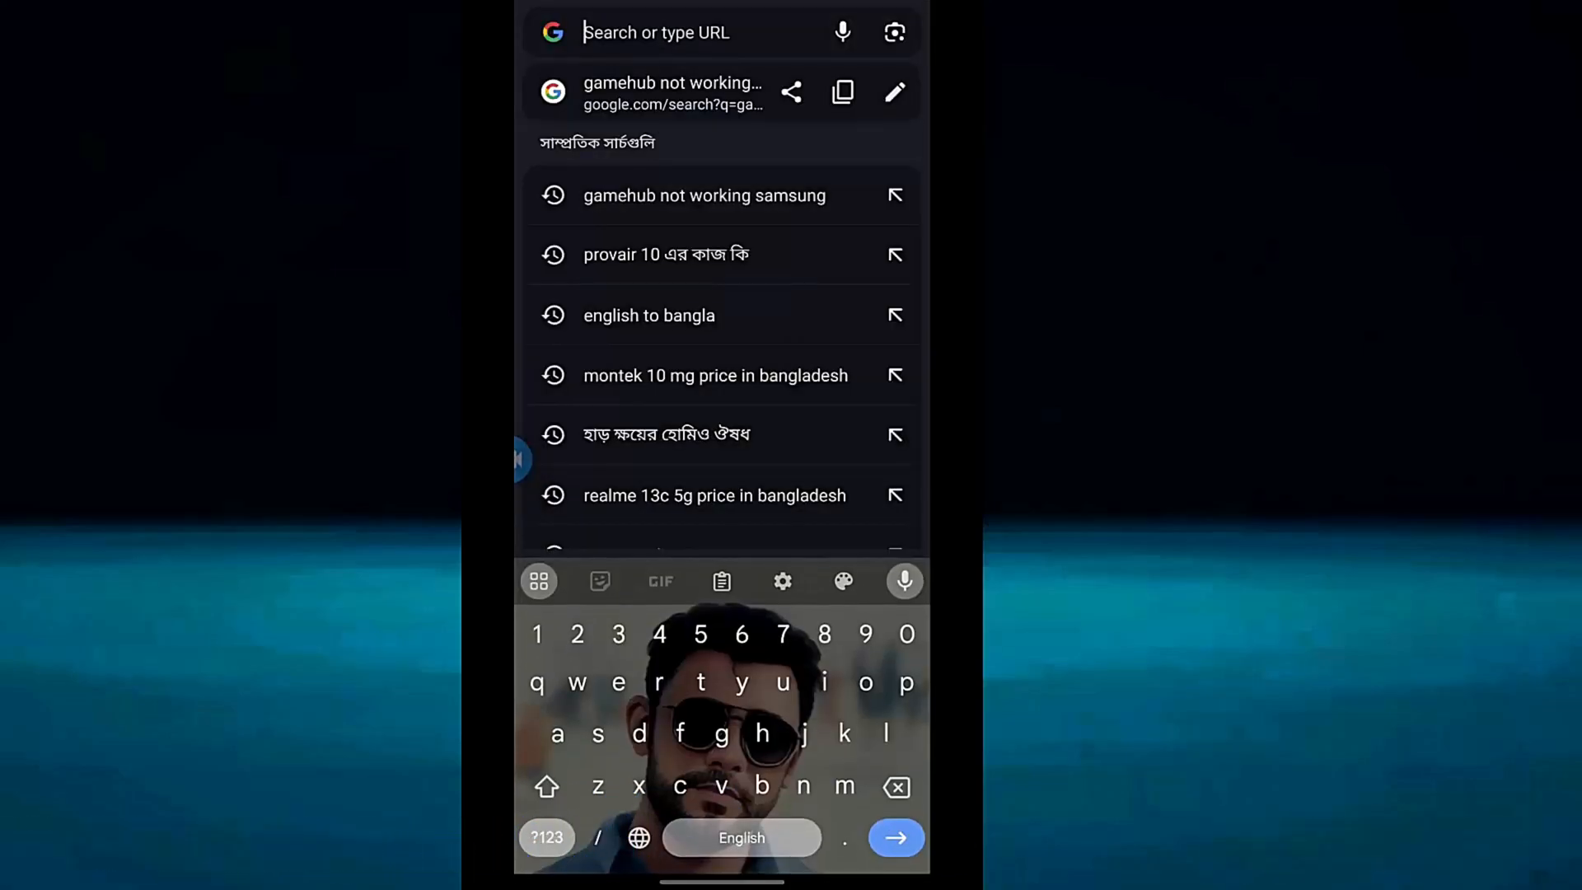
text(y)
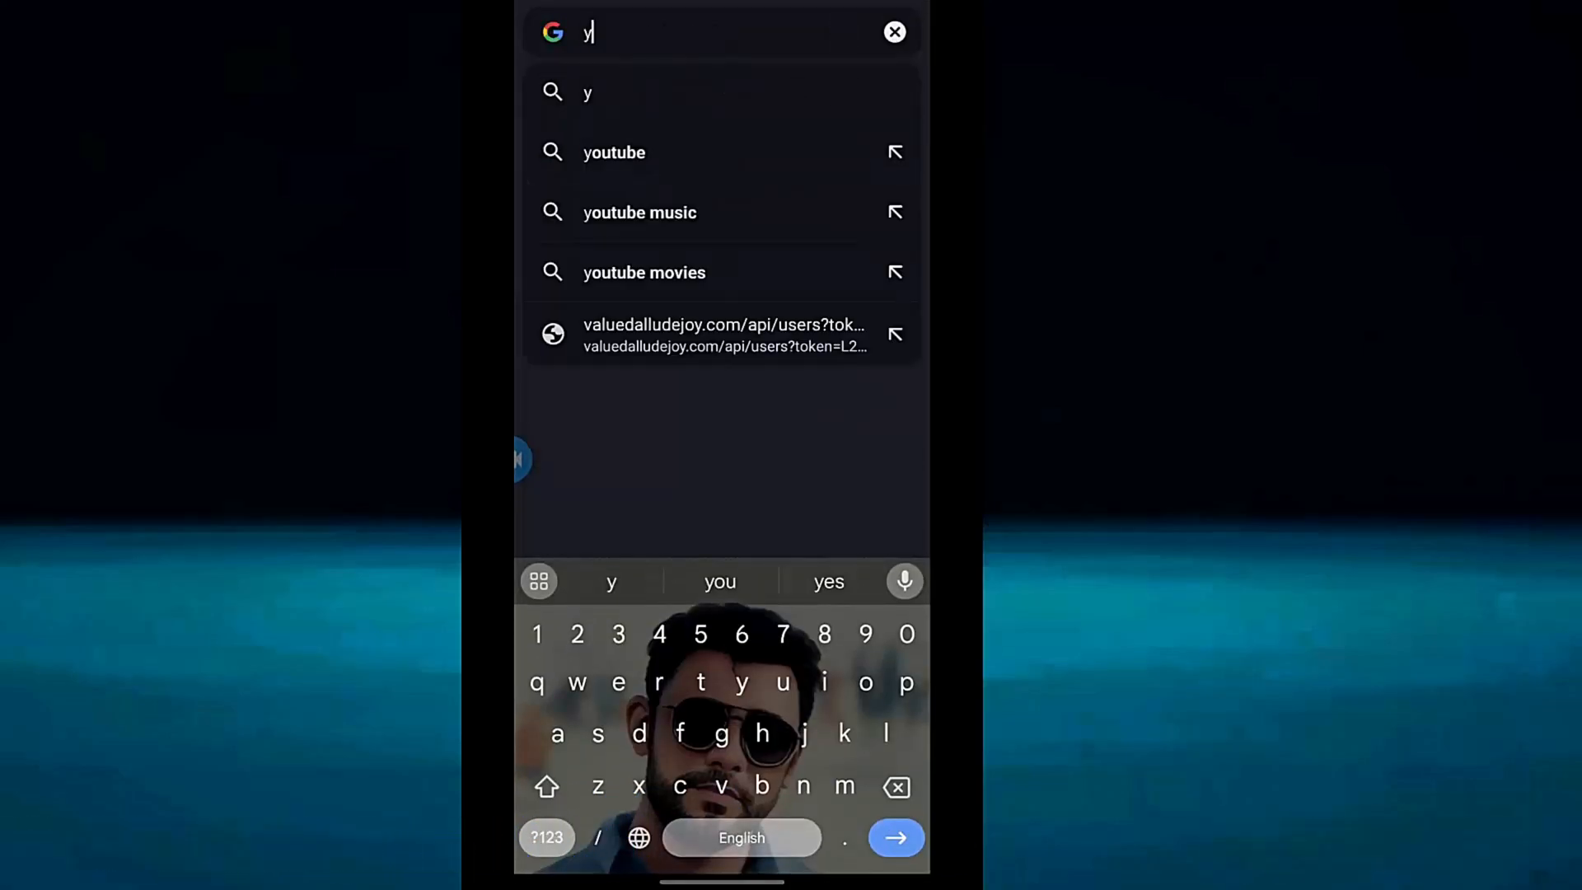
text(outub)
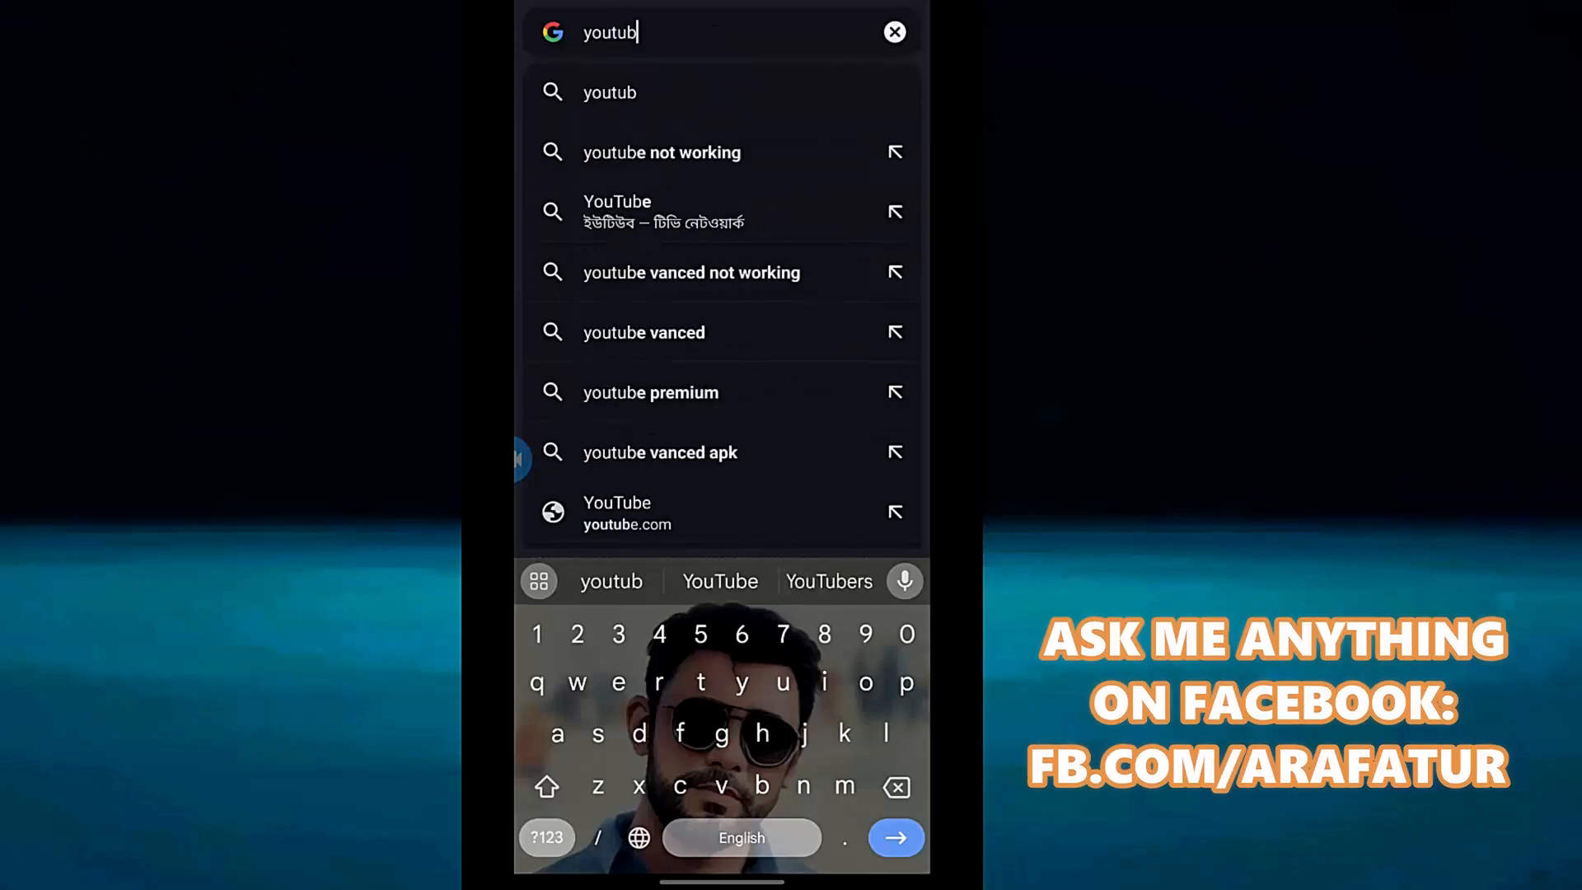
text(e)
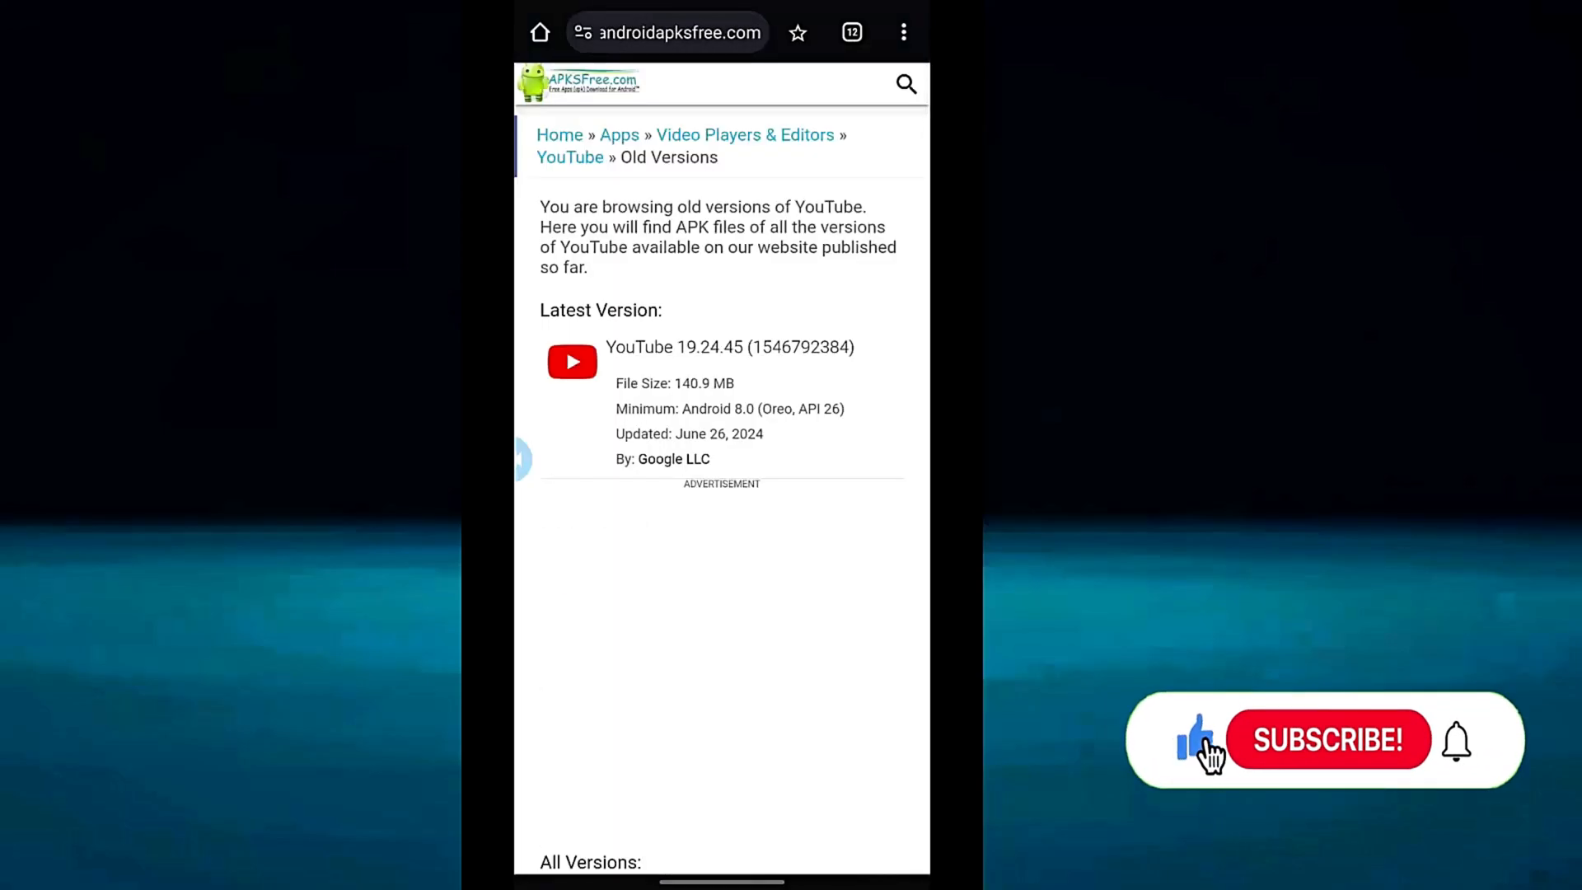
scroll(down, 3)
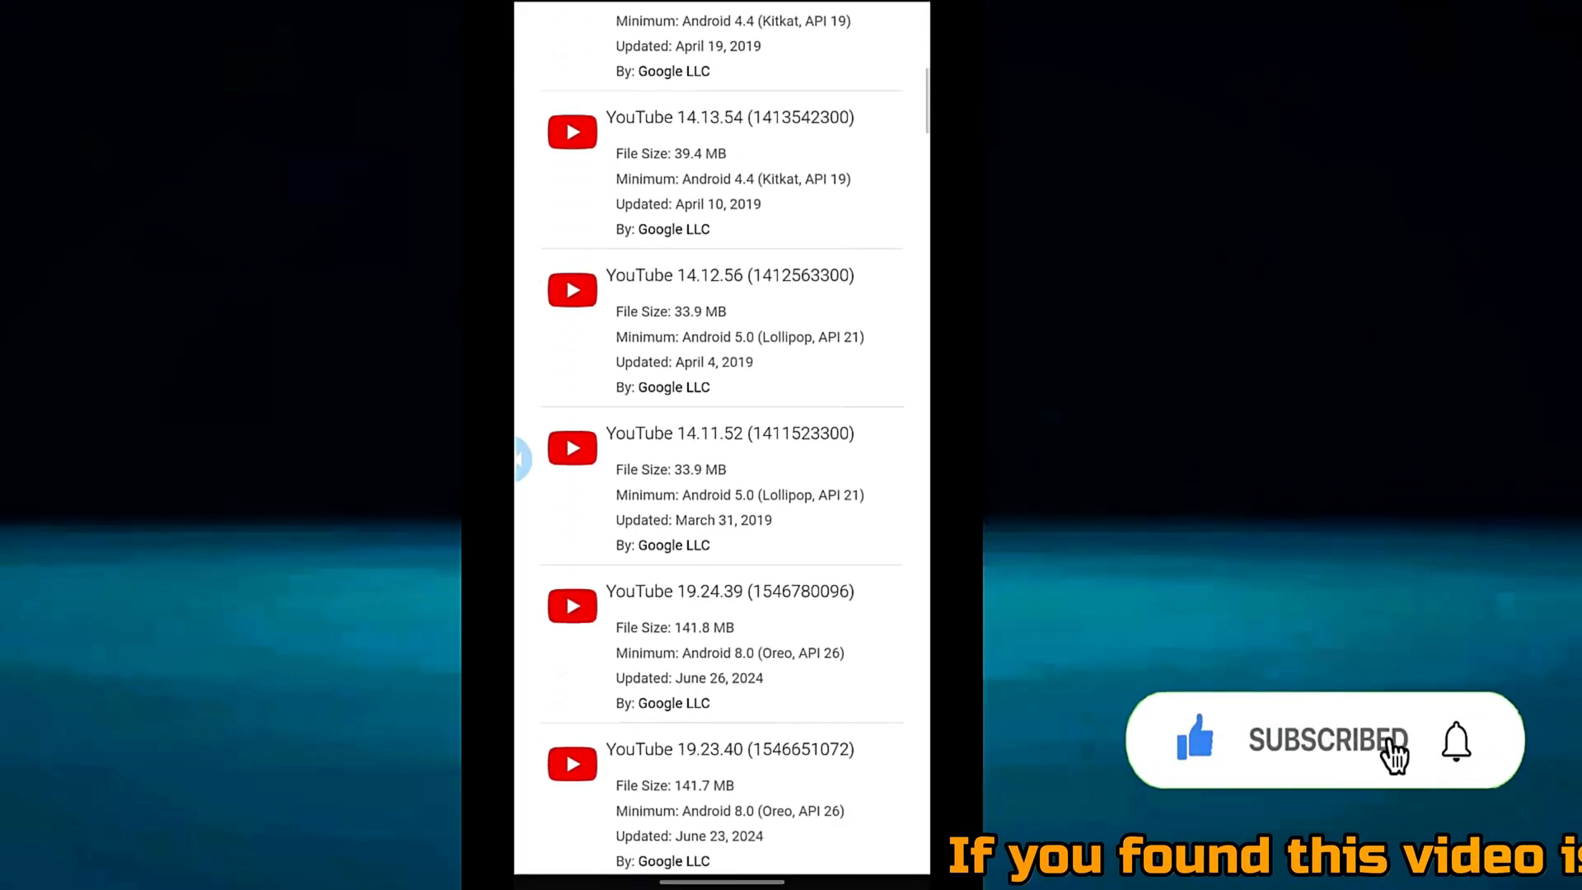
Start downloading the YouTube 14.11.52 APK.
click(730, 434)
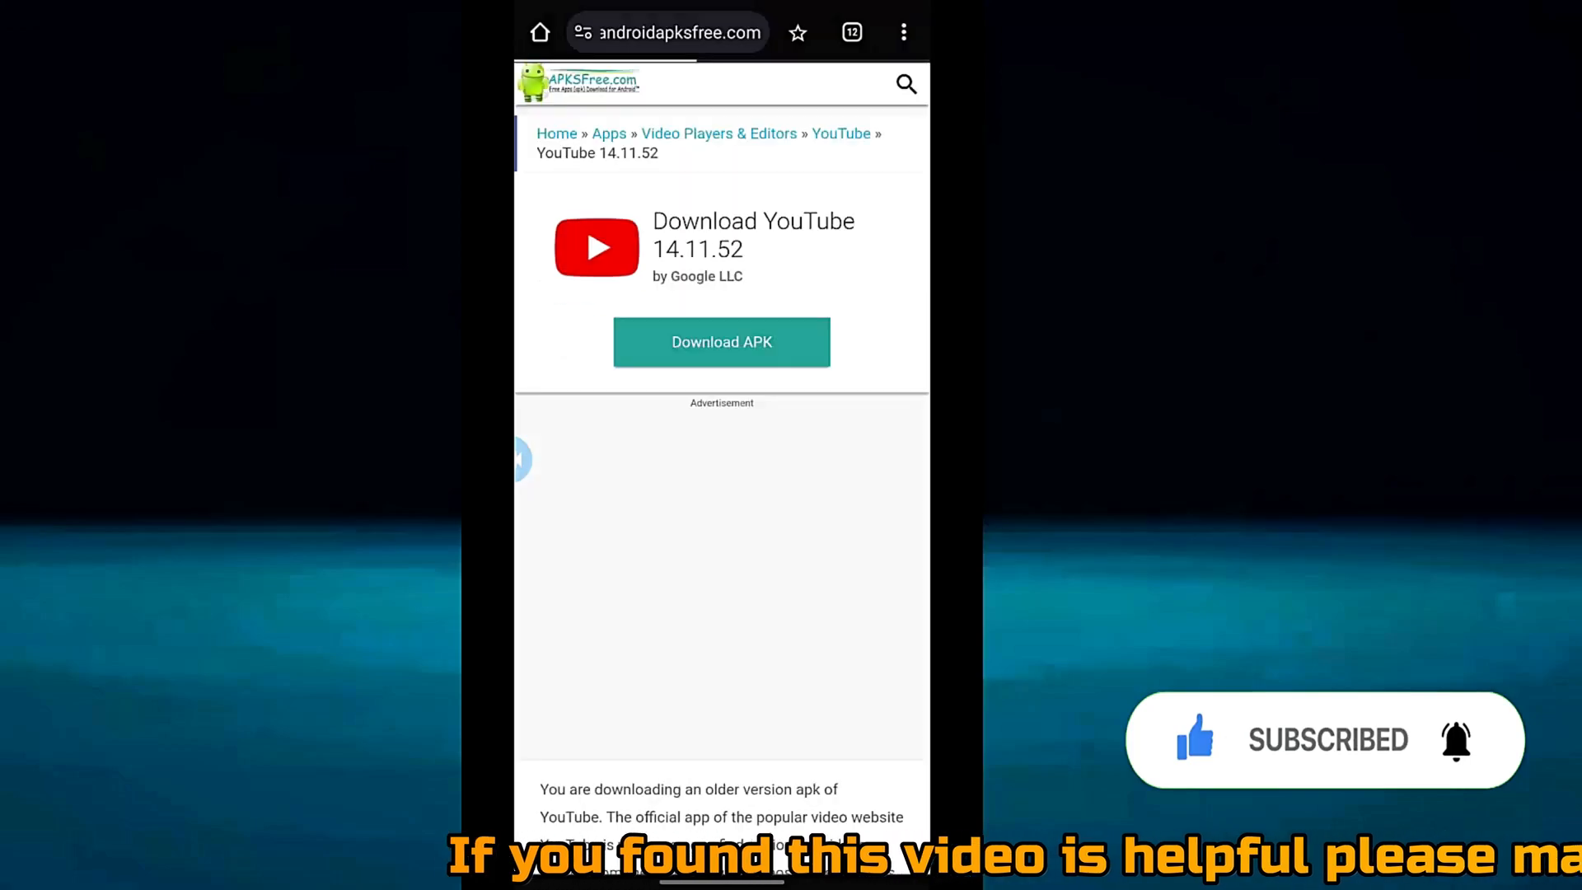
click(720, 342)
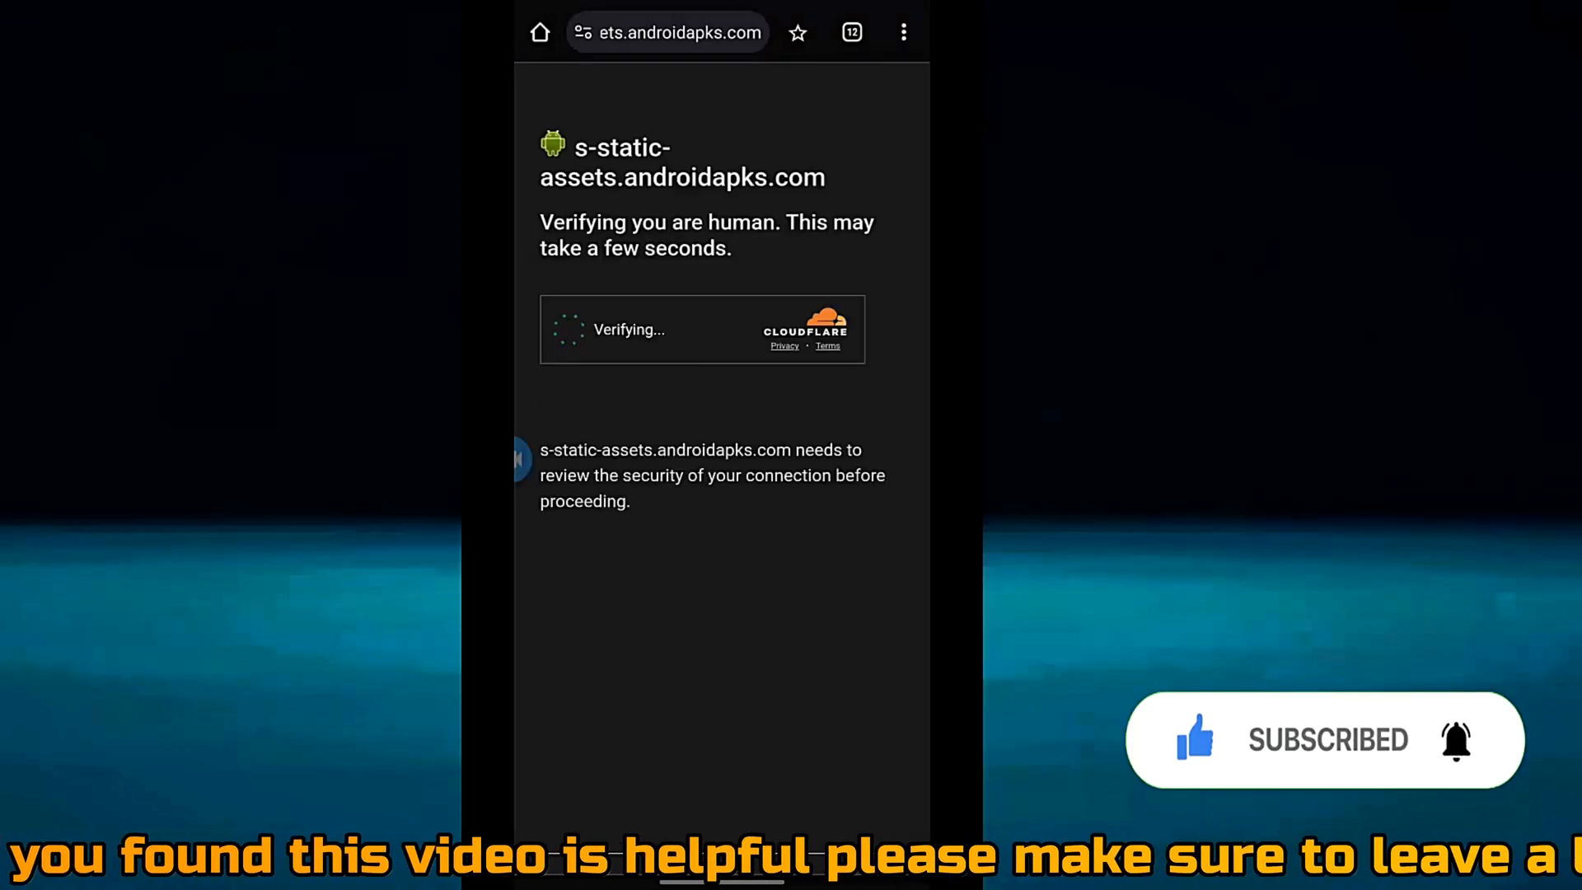